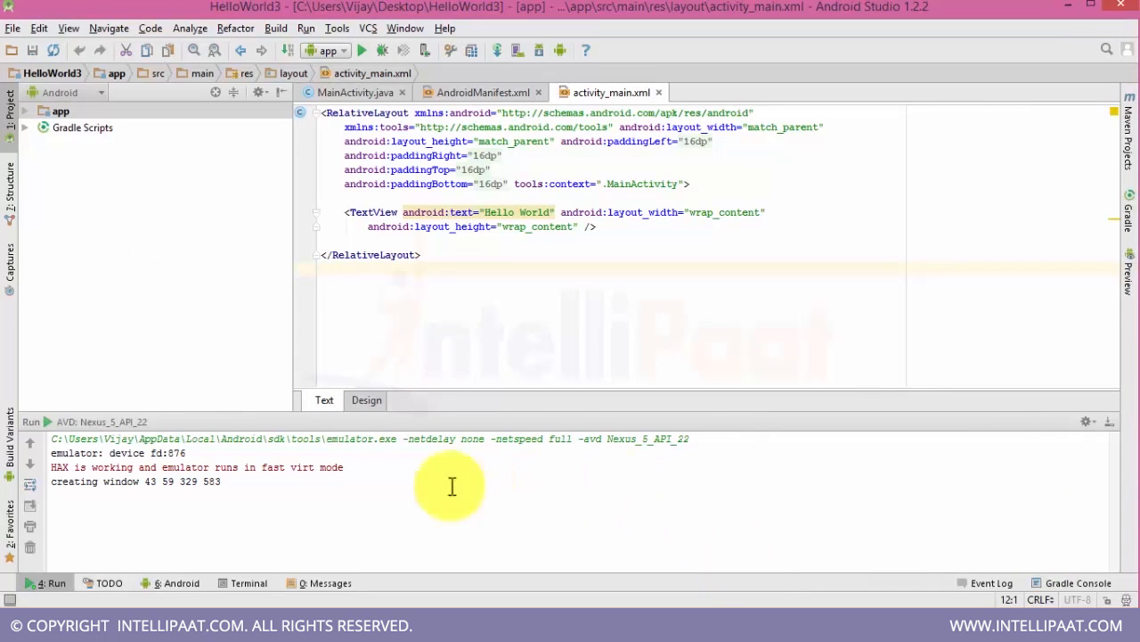
Step: Inspect the current Hello World layout enlarged in the Design preview, then return to the XML
{"action": "left_click", "coordinate": [367, 399]}
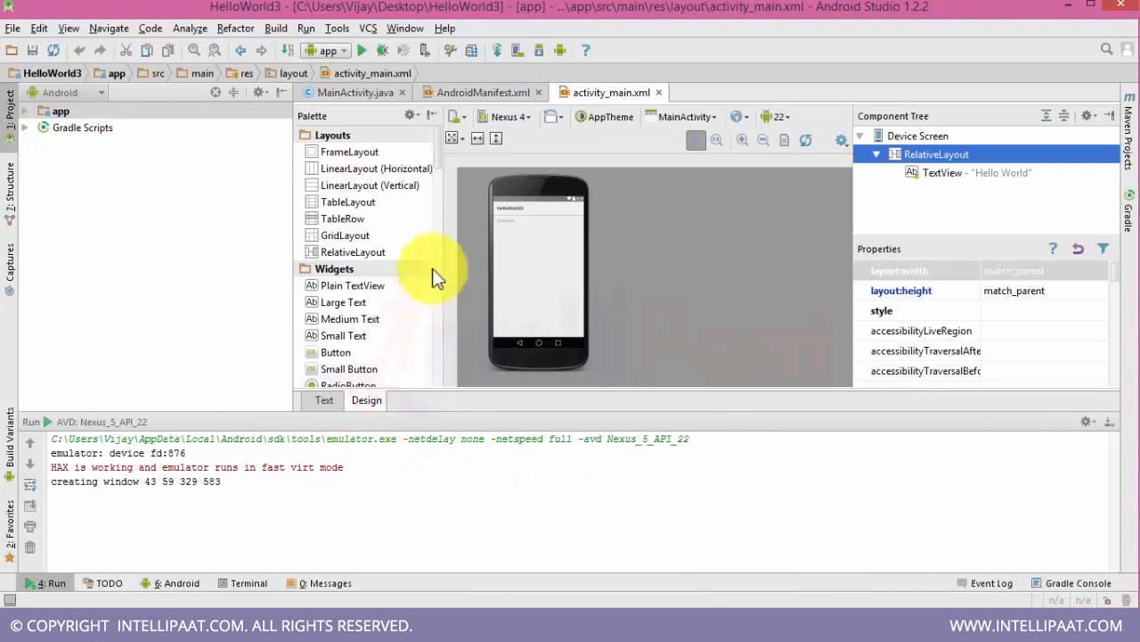
{"action": "left_click", "coordinate": [742, 141]}
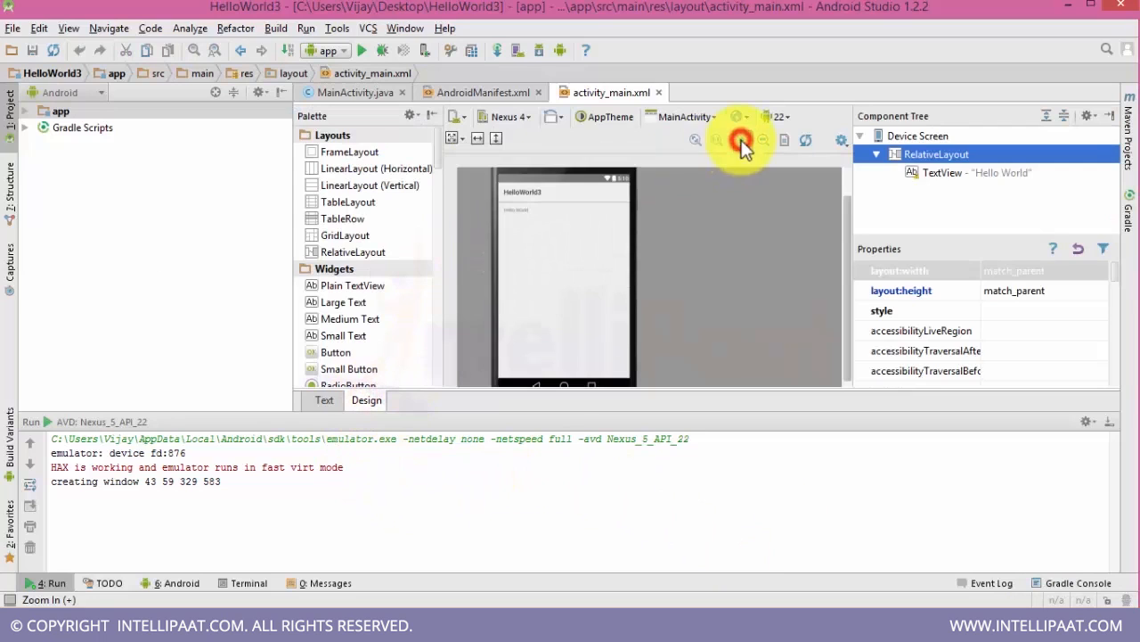
{"action": "left_click", "coordinate": [741, 139]}
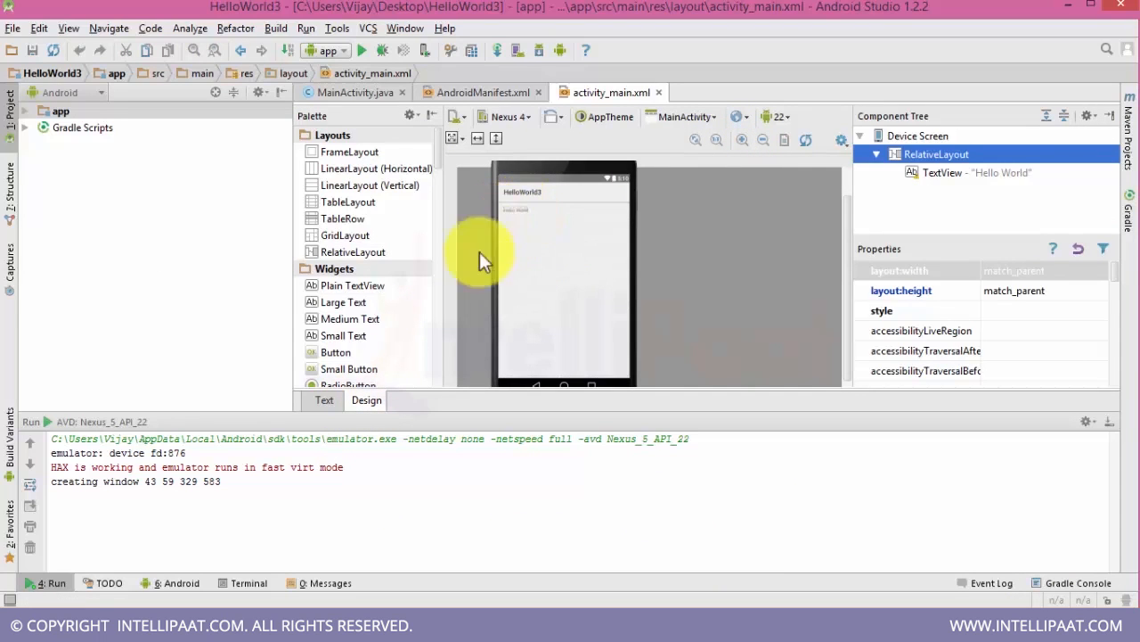
{"action": "left_click", "coordinate": [325, 399]}
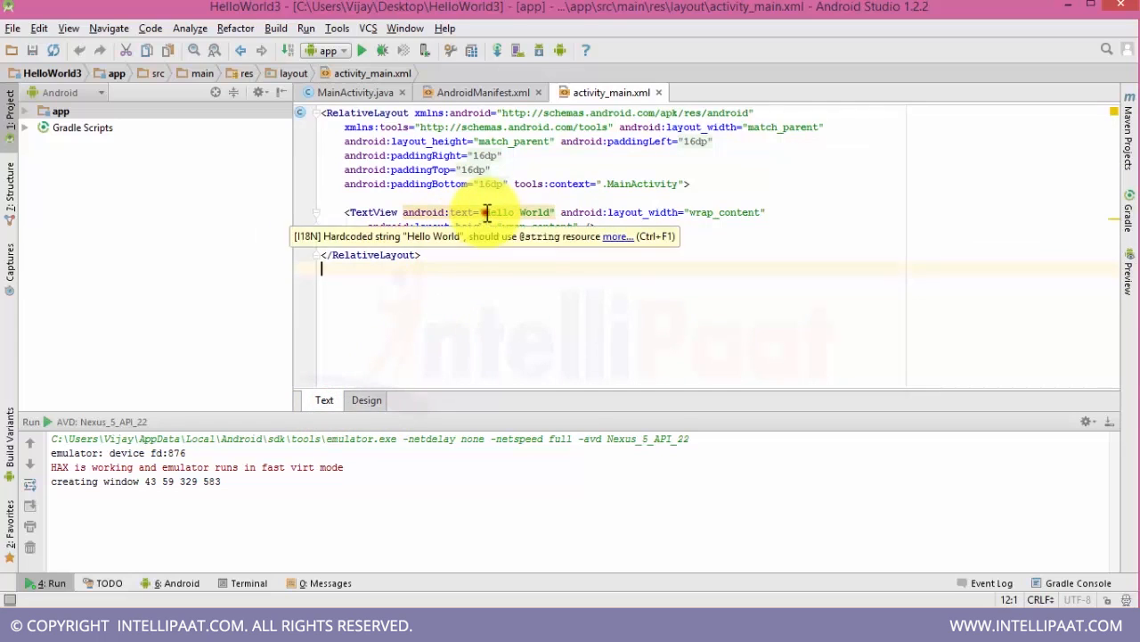
Step: Add android:textColor="#f09" to the Hello World TextView and preview the pink text
{"action": "double_click", "coordinate": [517, 212]}
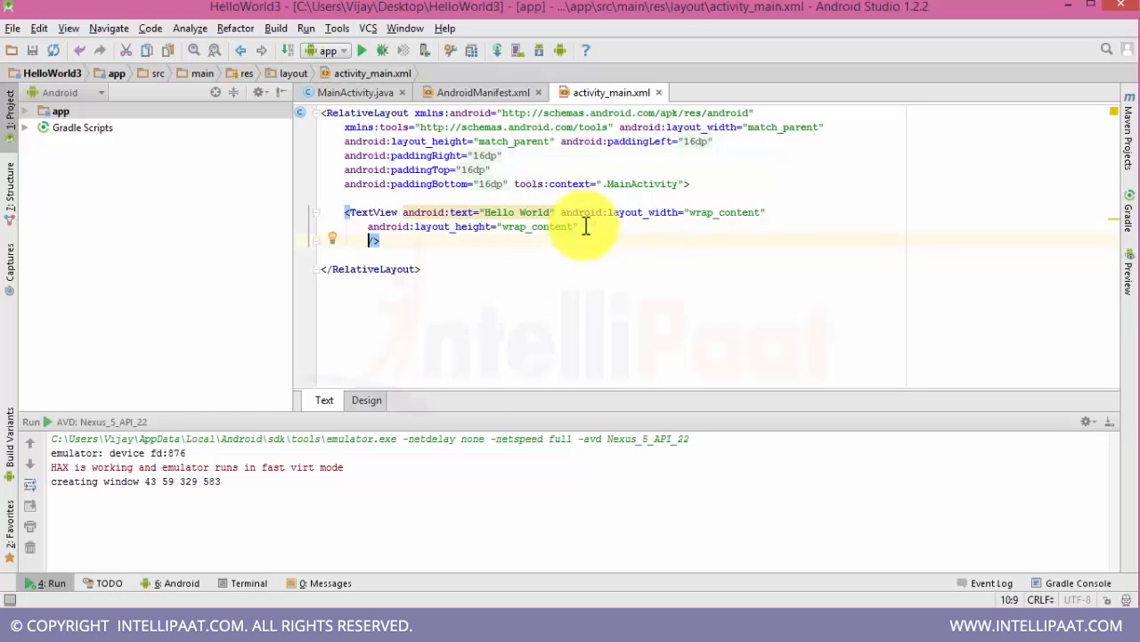
{"action": "type", "text": "androi"}
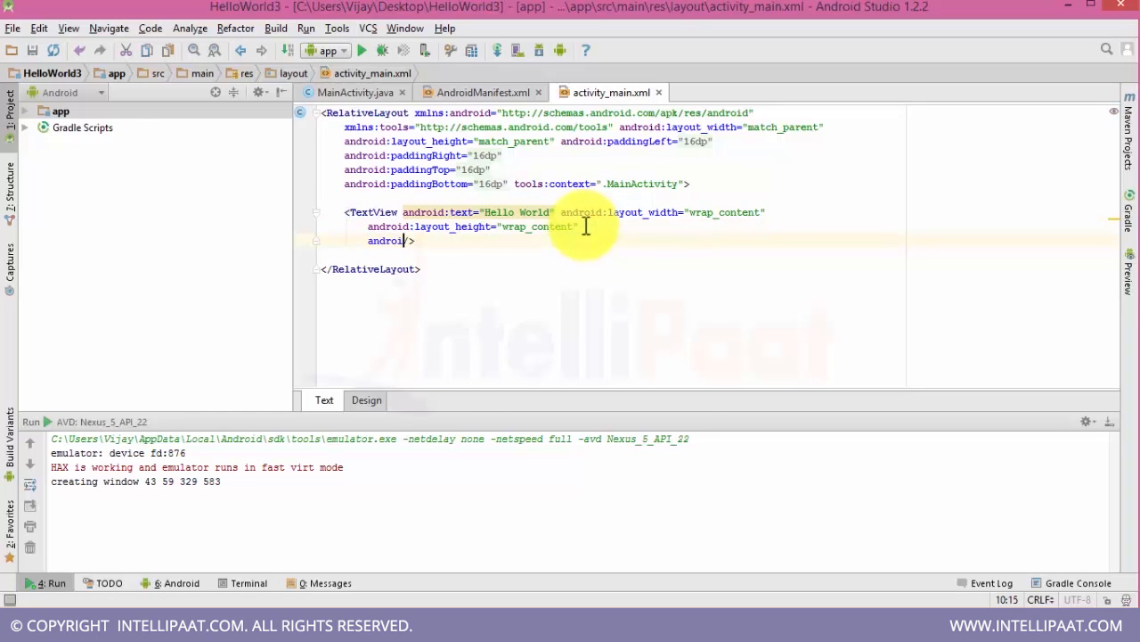
{"action": "type", "text": "c"}
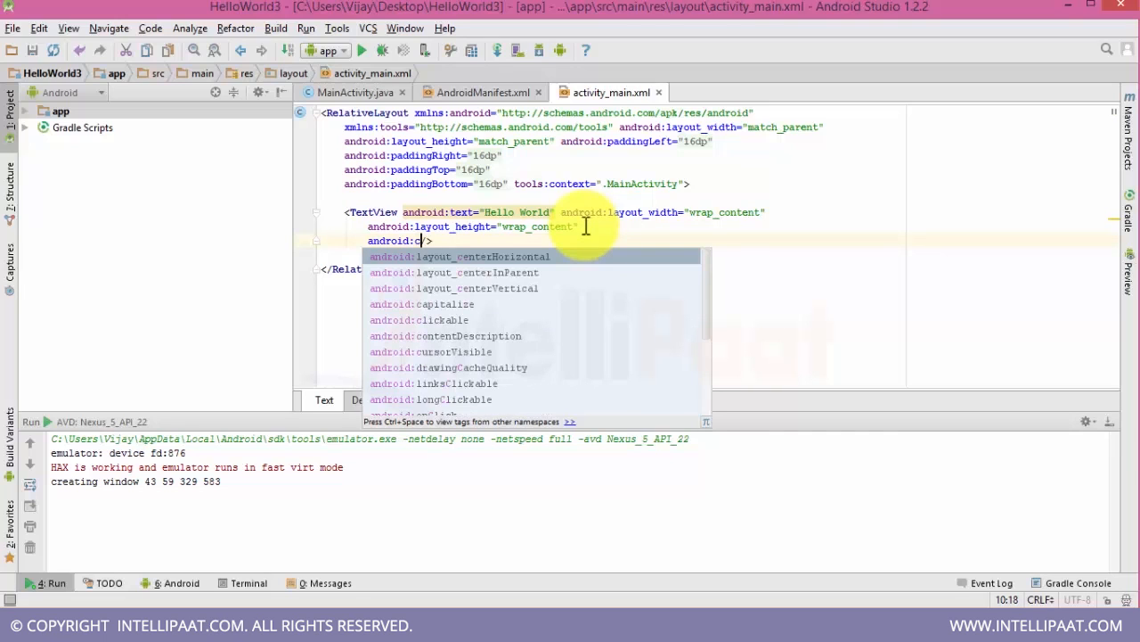
{"action": "type", "text": "textColor=\"#f09"}
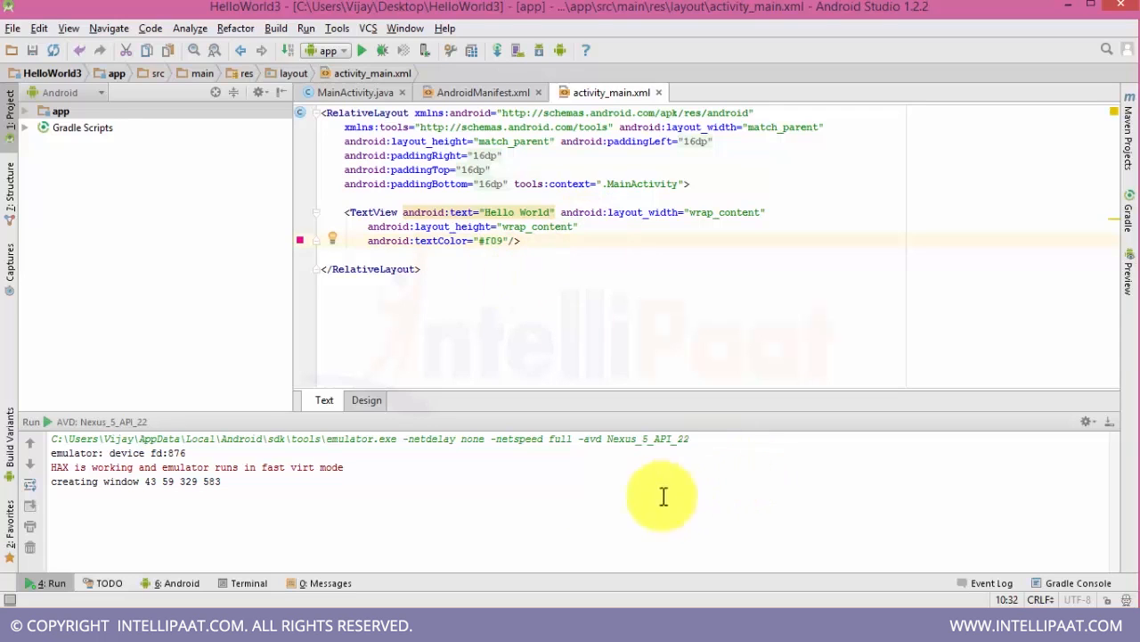
{"action": "left_click", "coordinate": [367, 399]}
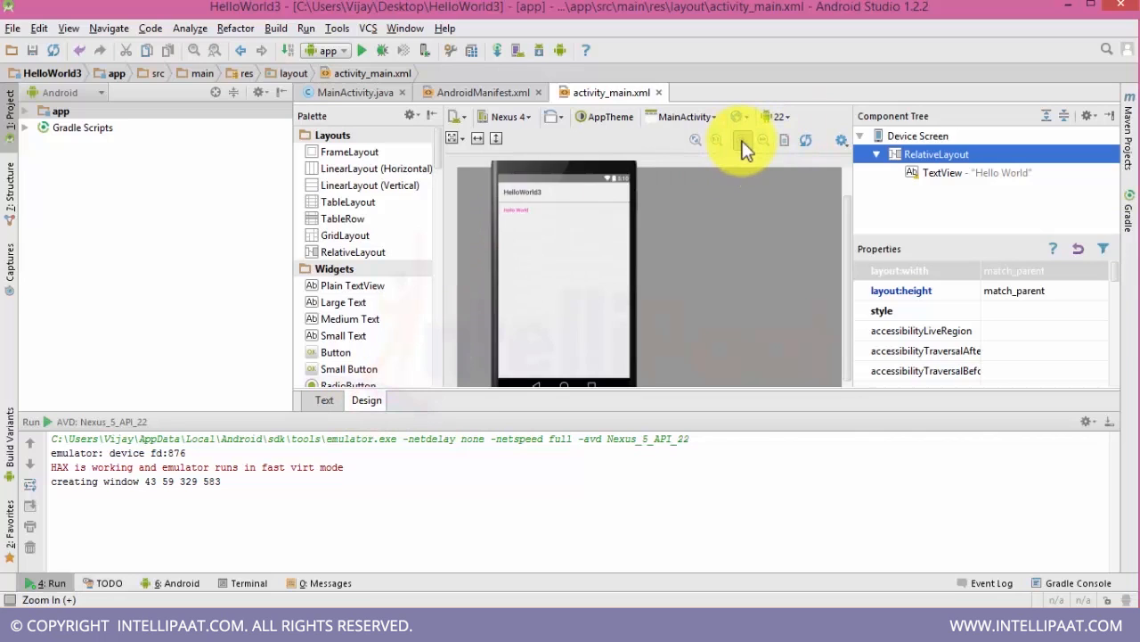
Step: Add android:textSize="20dp" to the TextView and preview the new size
{"action": "left_click", "coordinate": [741, 139]}
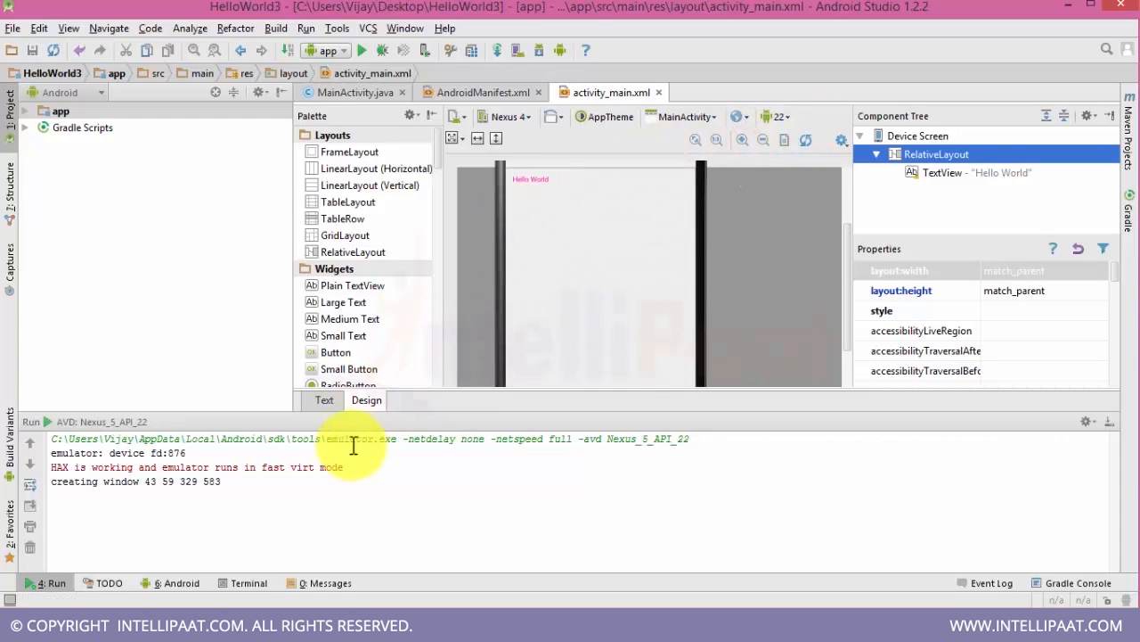
{"action": "left_click", "coordinate": [324, 399]}
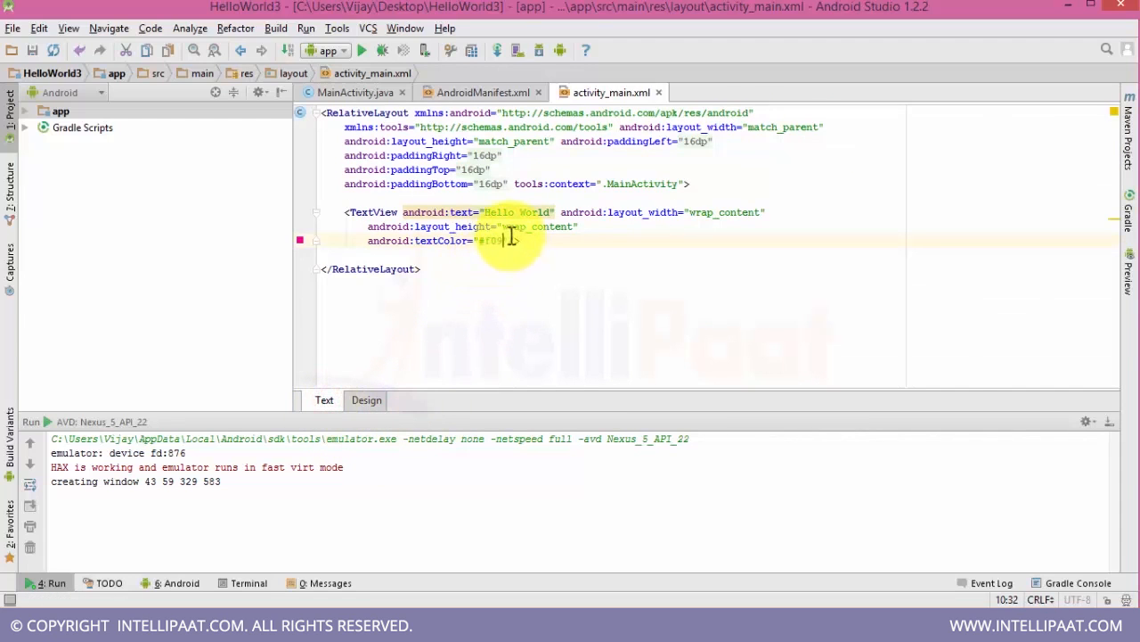
{"action": "mouse_move", "coordinate": [499, 212]}
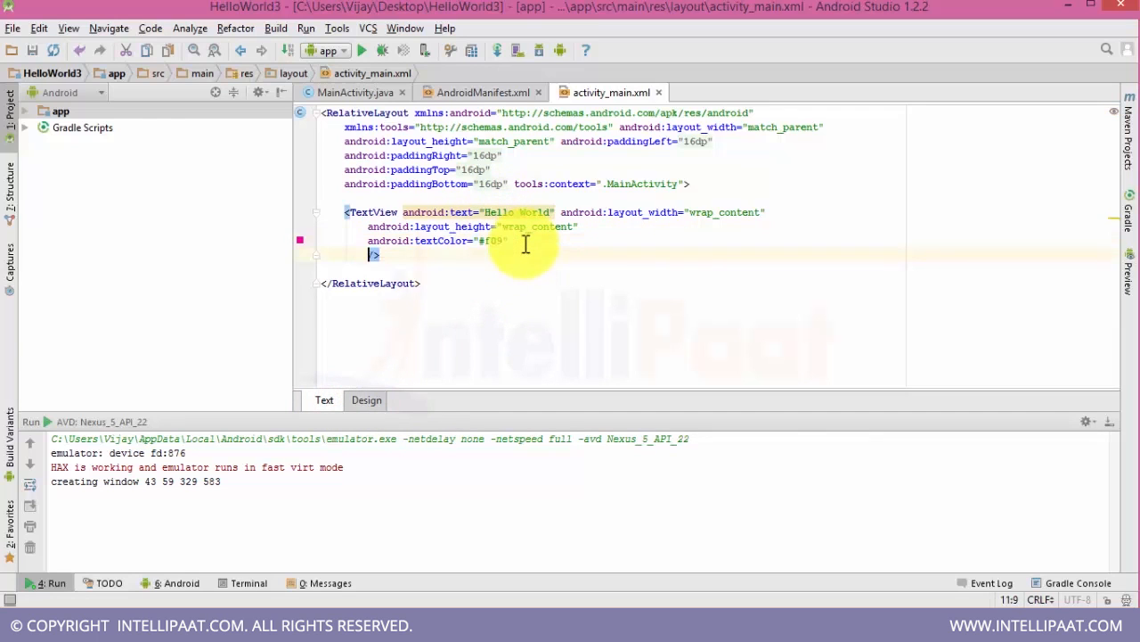
{"action": "key", "text": "enter"}
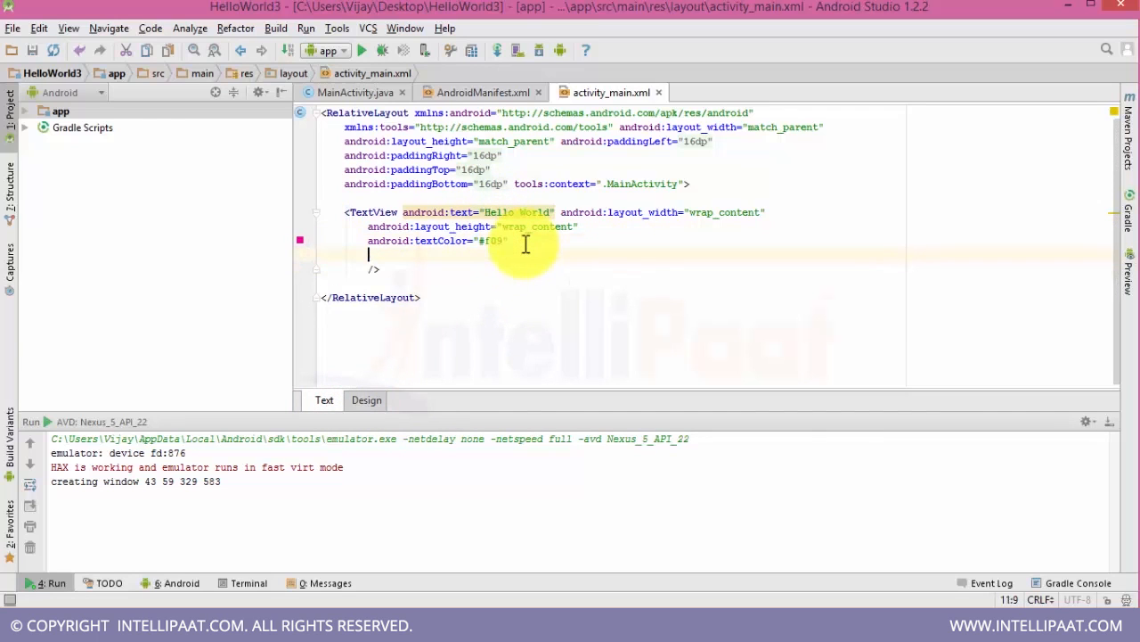
{"action": "type", "text": "android:textSize=\""}
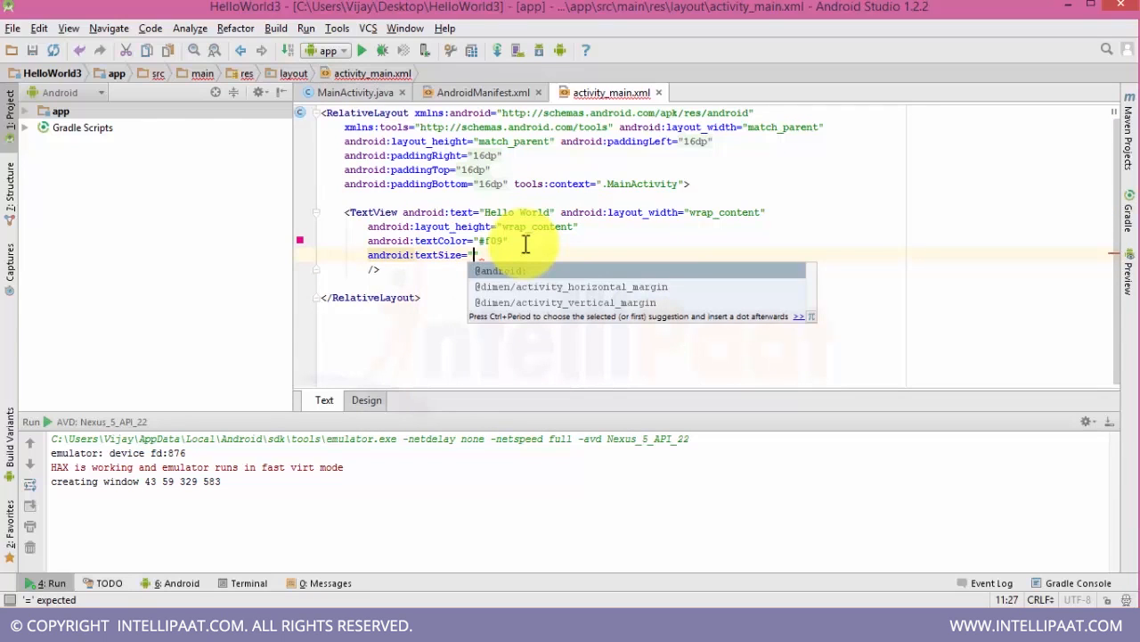
{"action": "type", "text": "2"}
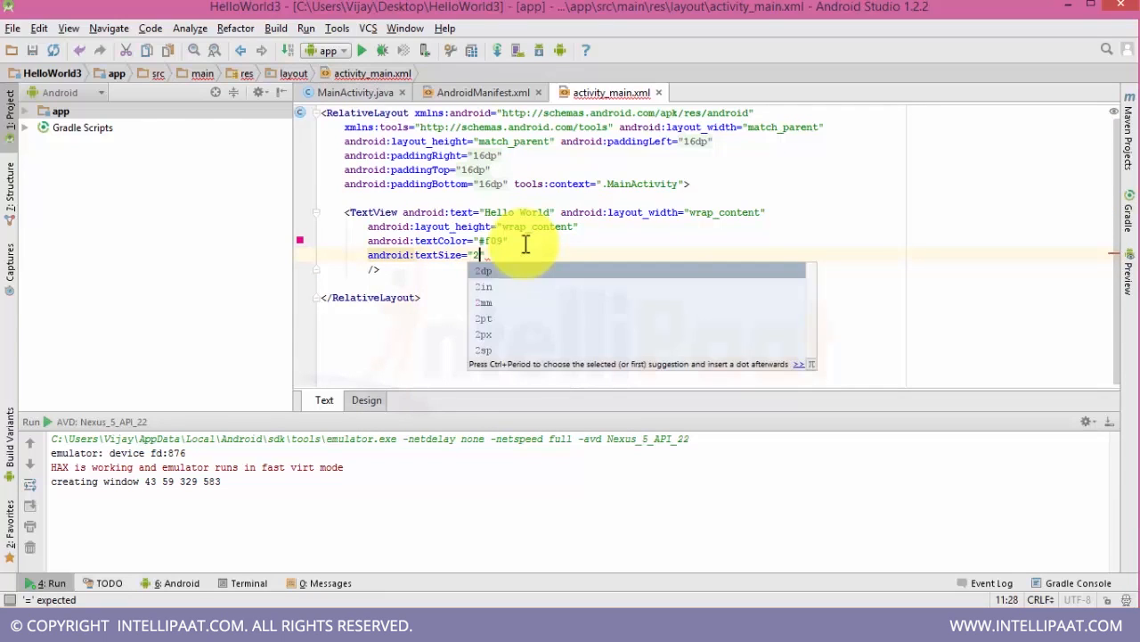
{"action": "type", "text": "0dp"}
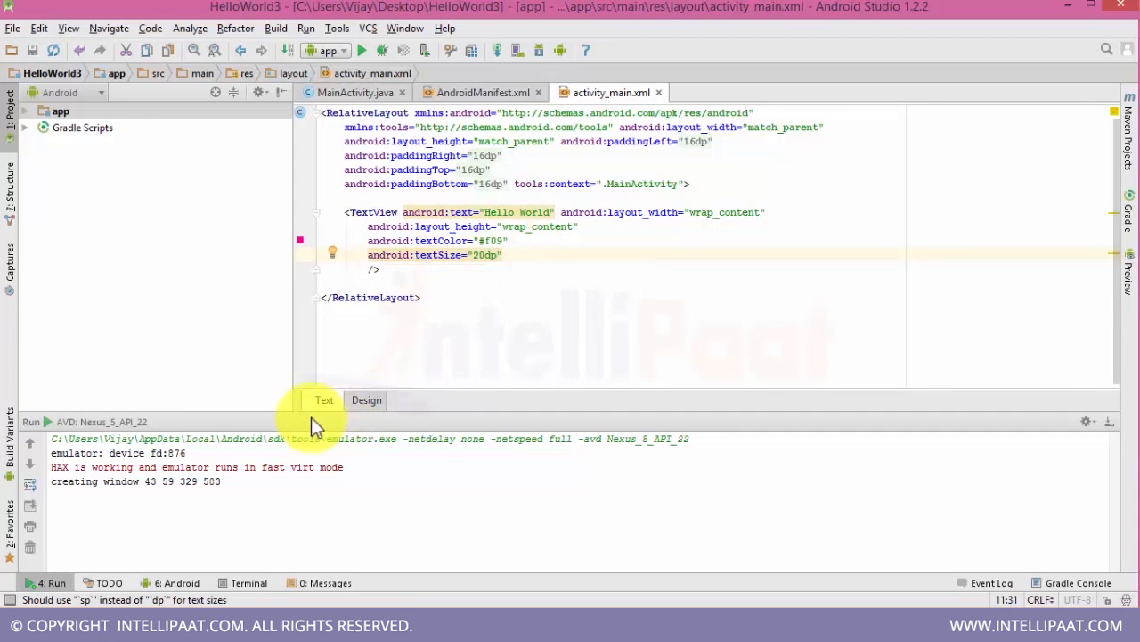
{"action": "left_click", "coordinate": [368, 399]}
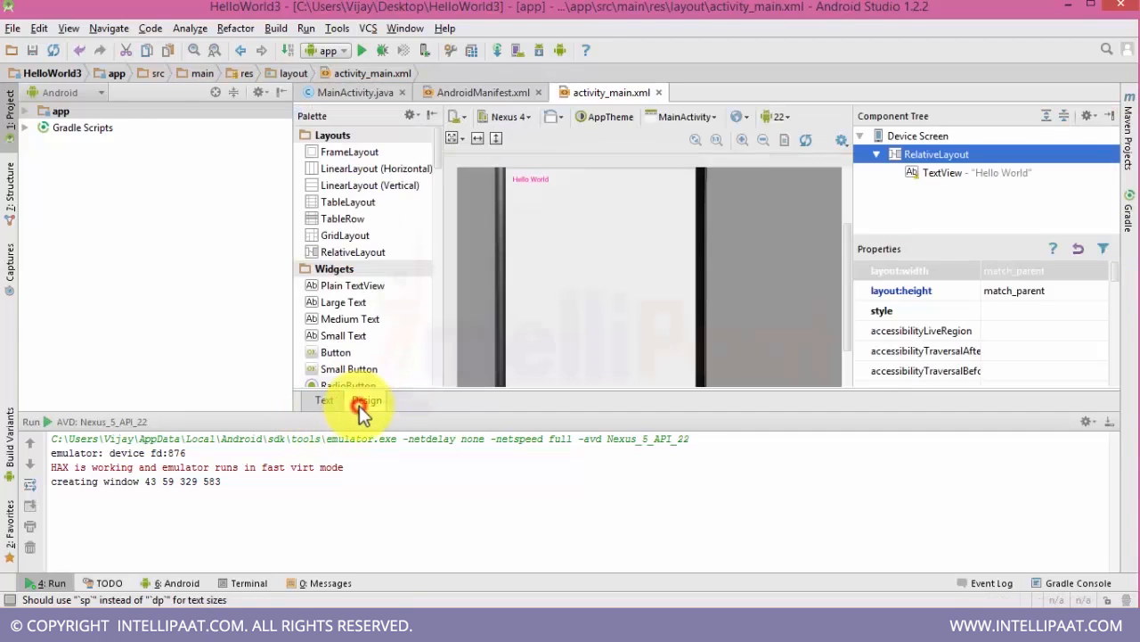
Step: Raise the textSize value to a larger number and preview the bigger pink text
{"action": "left_click", "coordinate": [368, 399]}
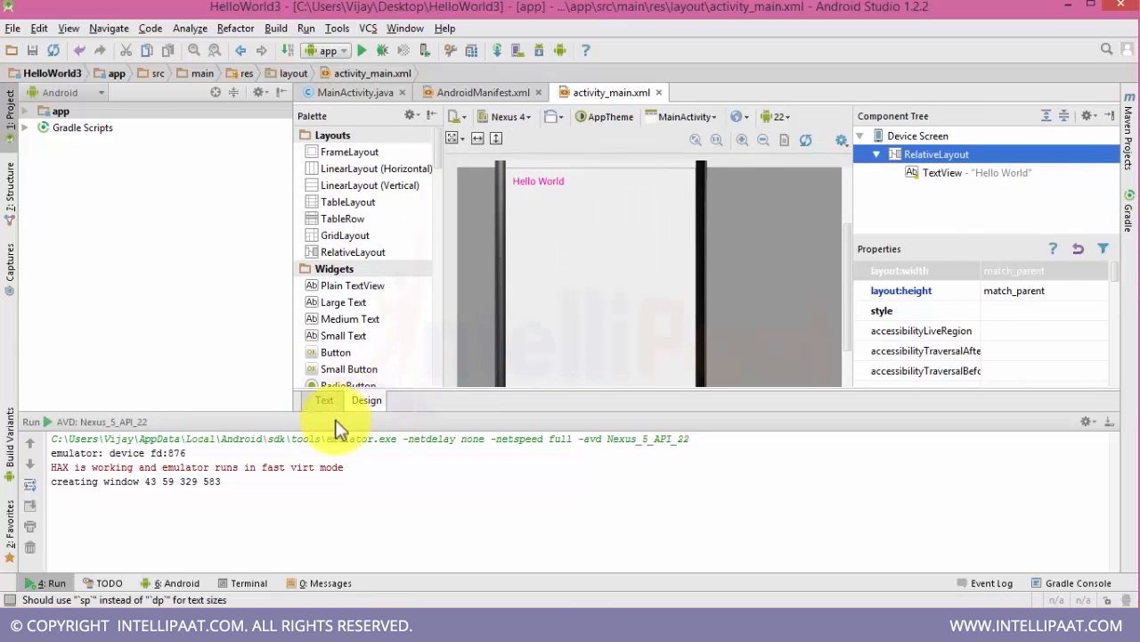
{"action": "left_click", "coordinate": [325, 400]}
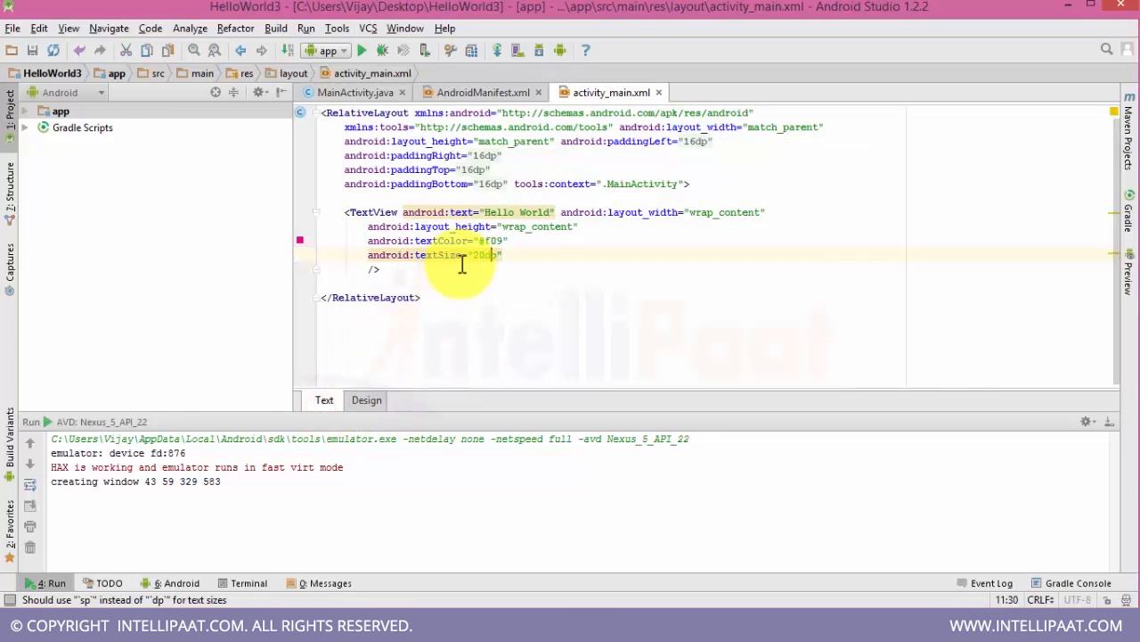
{"action": "key", "text": "BackSpace"}
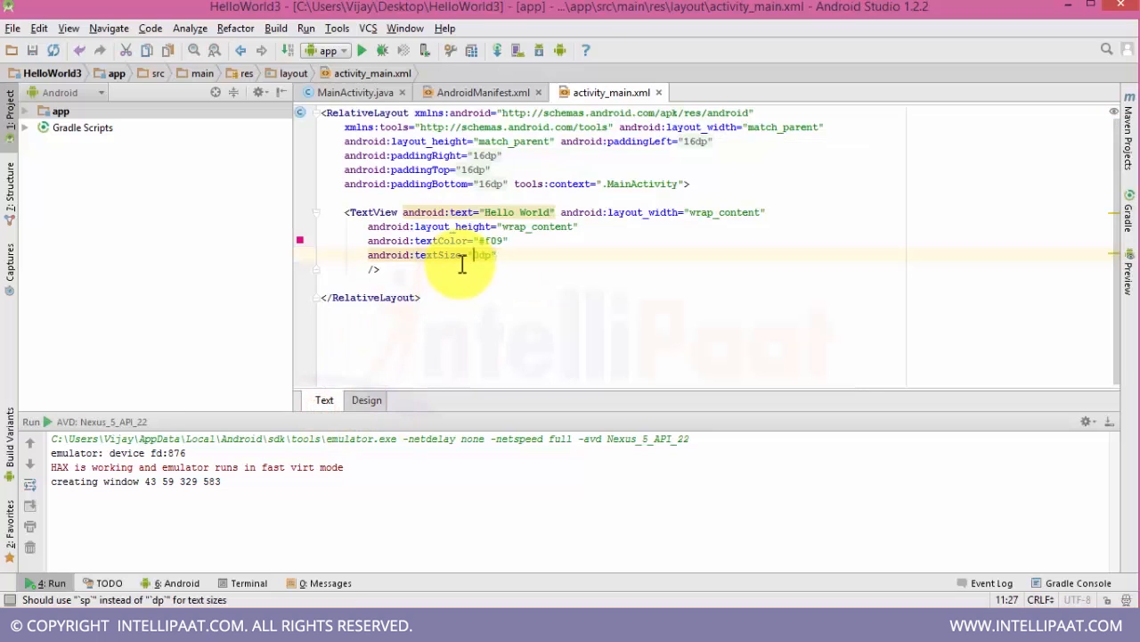
{"action": "left_click", "coordinate": [365, 400]}
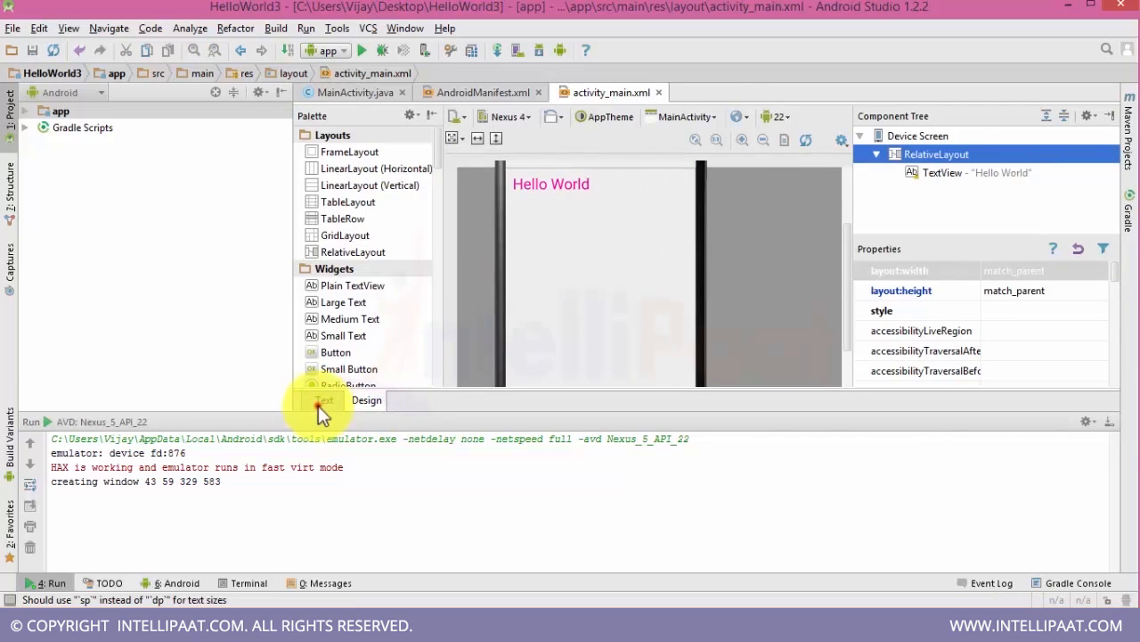
Step: Duplicate the TextView twice in the XML and preview the three overlapping Hello World lines
{"action": "left_click", "coordinate": [324, 399]}
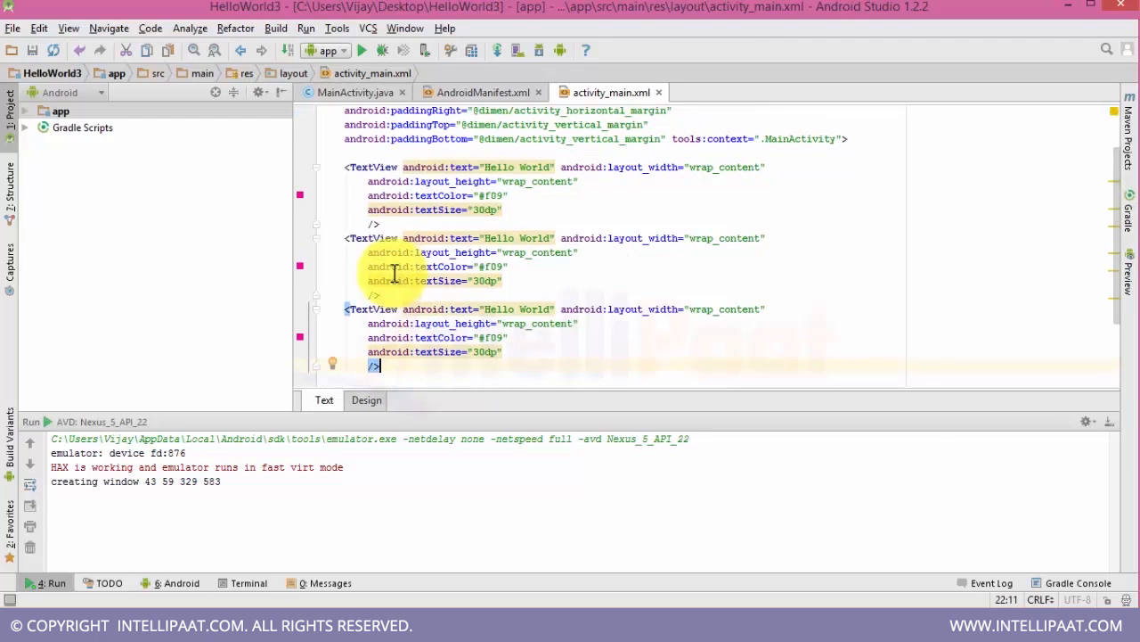
{"action": "mouse_move", "coordinate": [367, 399]}
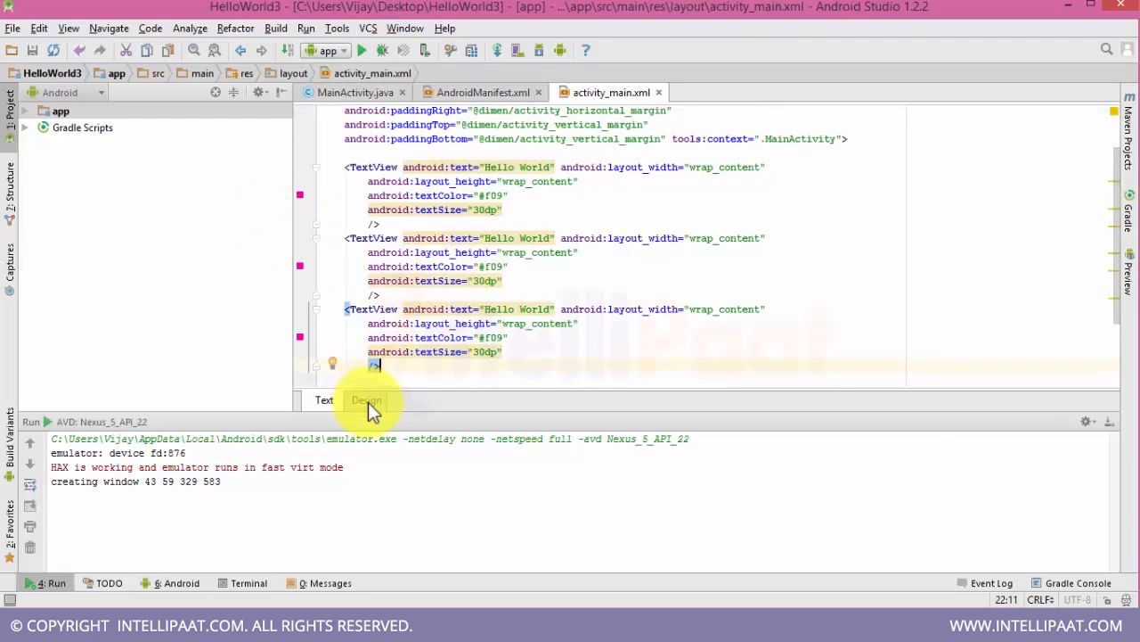
{"action": "left_click", "coordinate": [367, 399]}
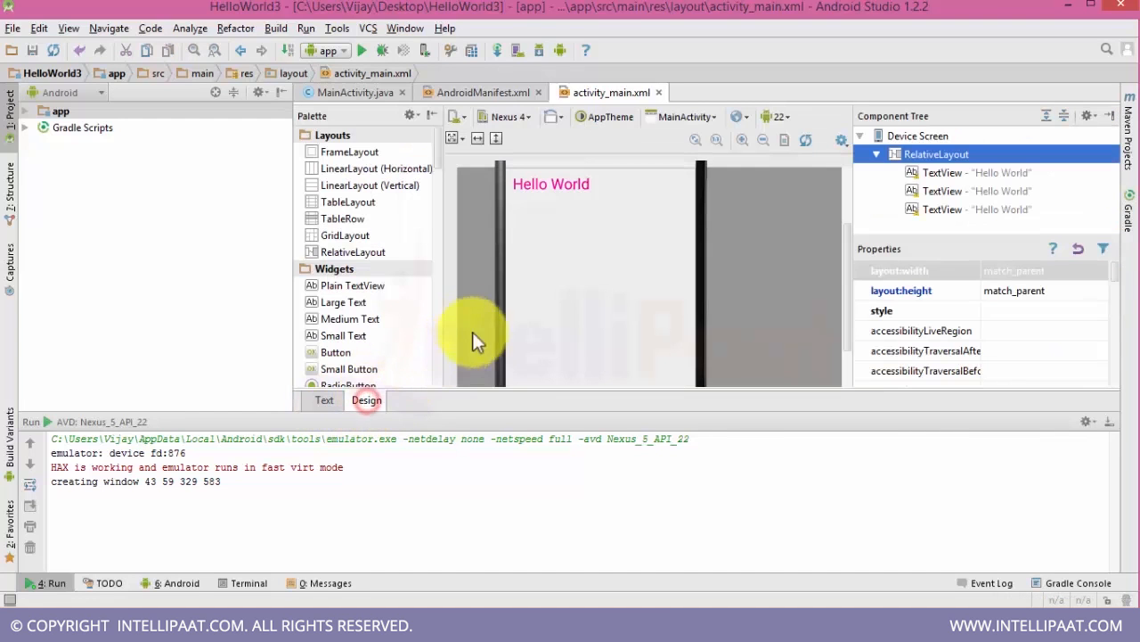
{"action": "left_click", "coordinate": [324, 399]}
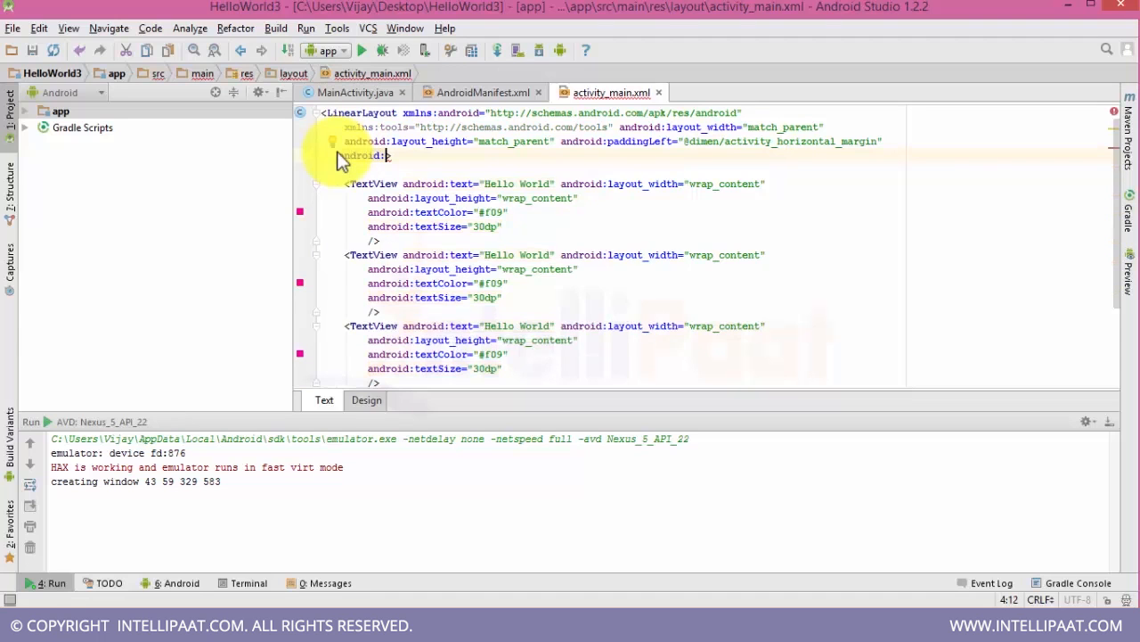
Step: Add android:orientation="vertical" to the LinearLayout and preview the stacked lines
{"action": "type", "text": "orientation=\""}
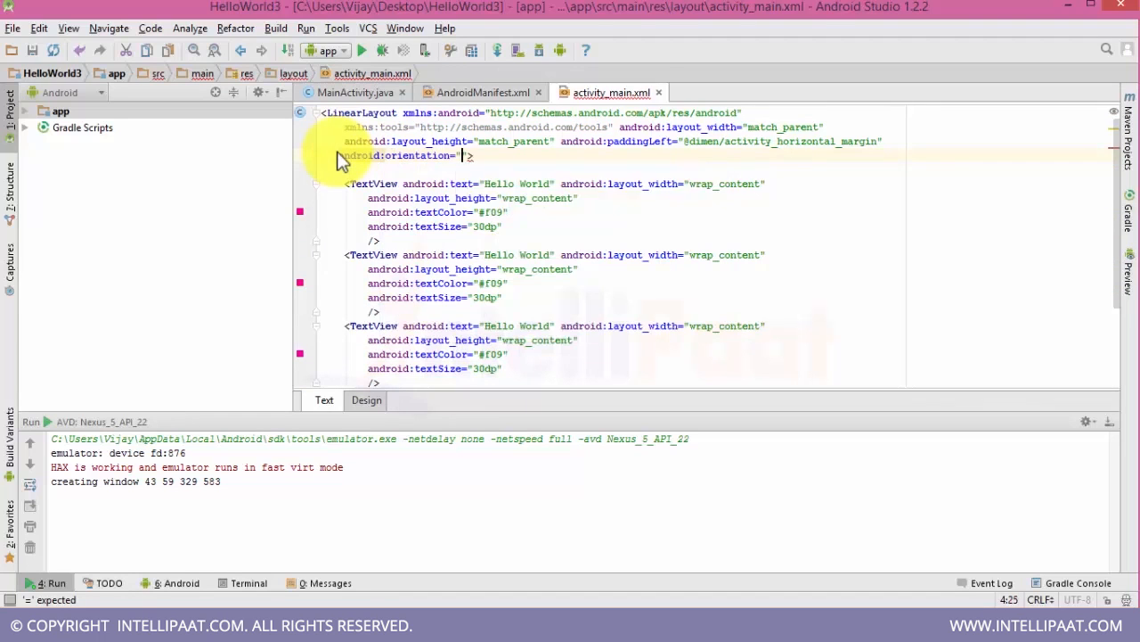
{"action": "type", "text": "vertical"}
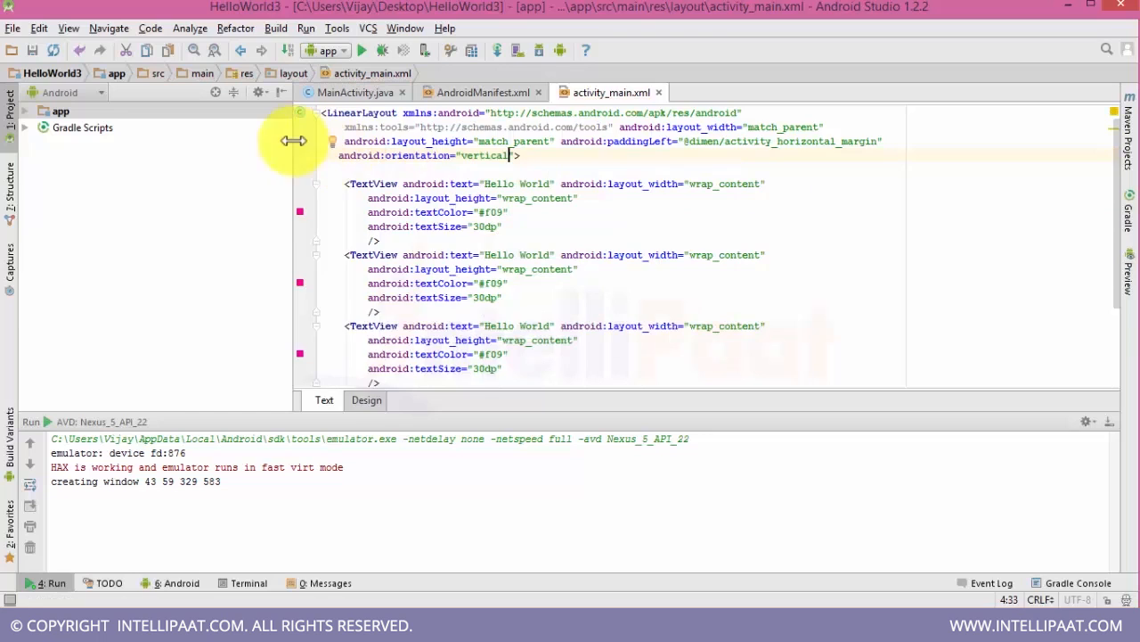
{"action": "left_click", "coordinate": [365, 400]}
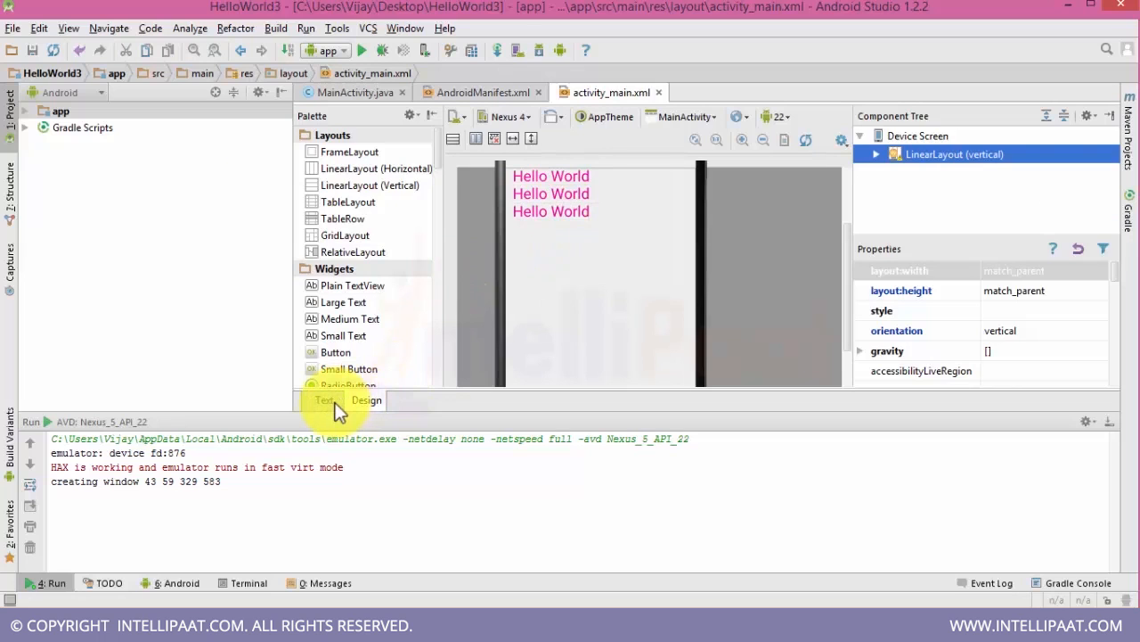
Step: Set the first two TextViews' android:text to "Hi World" and check them in the preview
{"action": "left_click", "coordinate": [324, 399]}
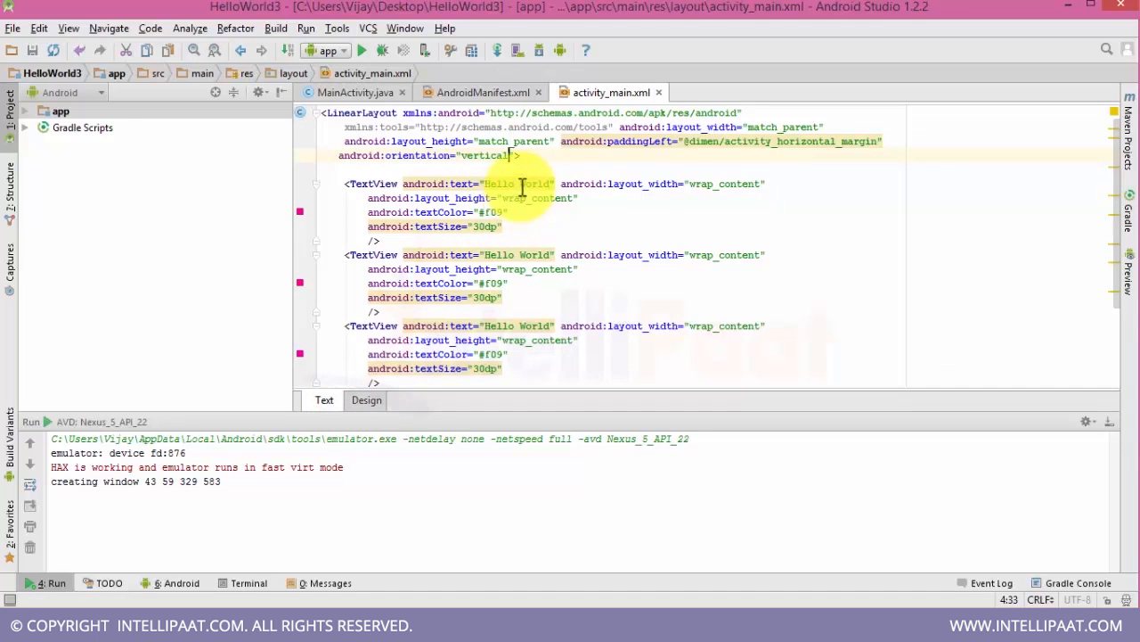
{"action": "mouse_move", "coordinate": [499, 183]}
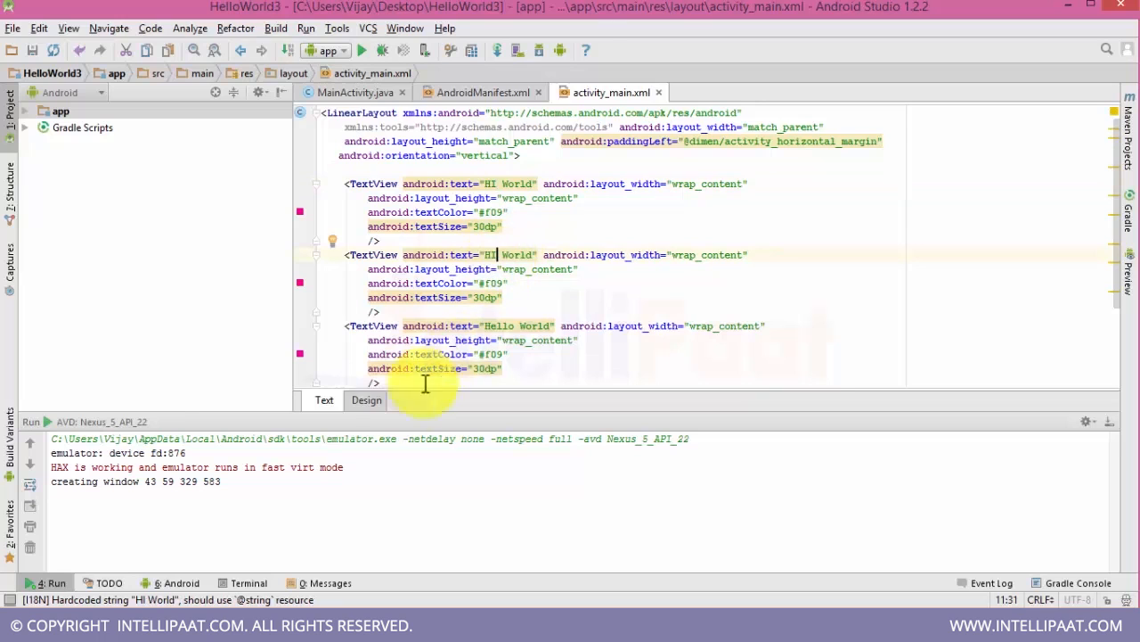
{"action": "left_click", "coordinate": [367, 400]}
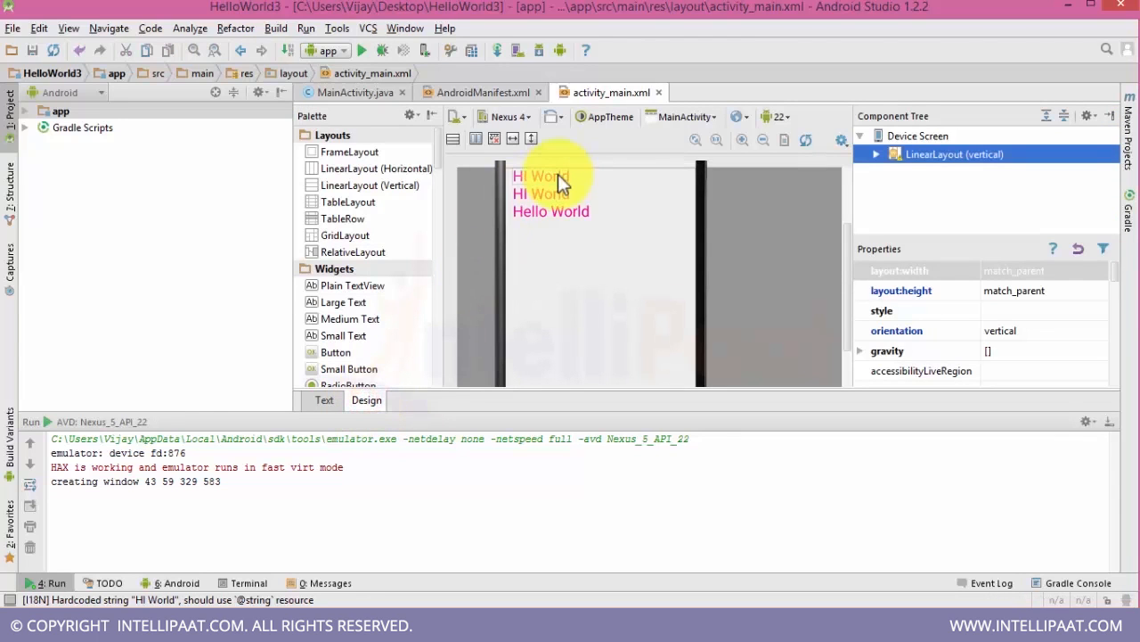
{"action": "left_click", "coordinate": [325, 399]}
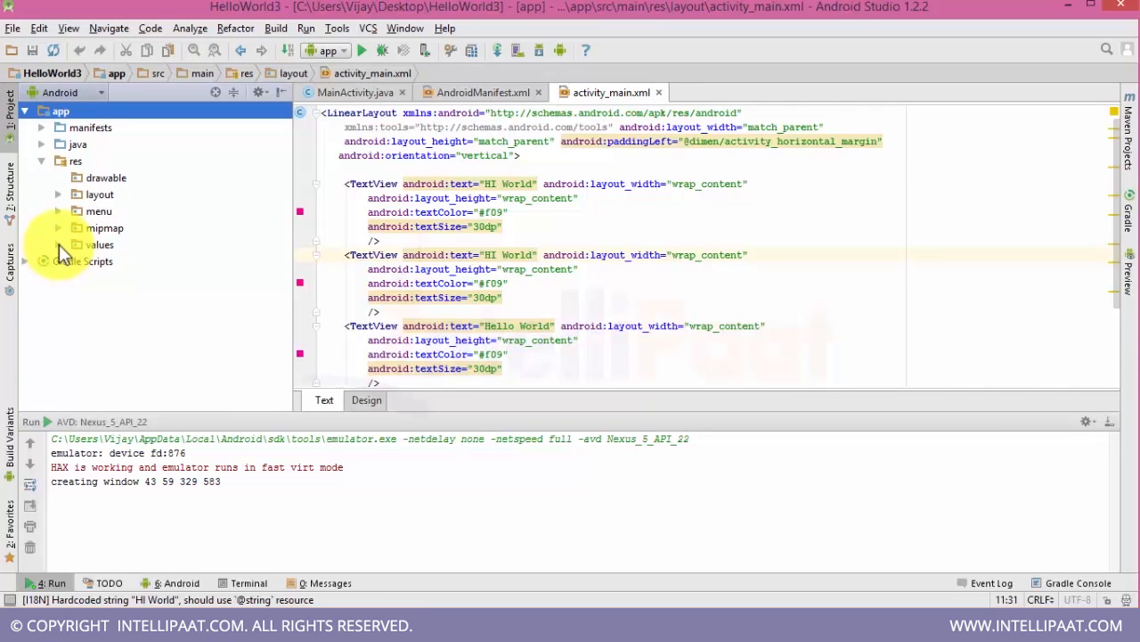
Step: Expand res > values in the Project panel to show dimens.xml, strings.xml and styles.xml
{"action": "left_click", "coordinate": [88, 244]}
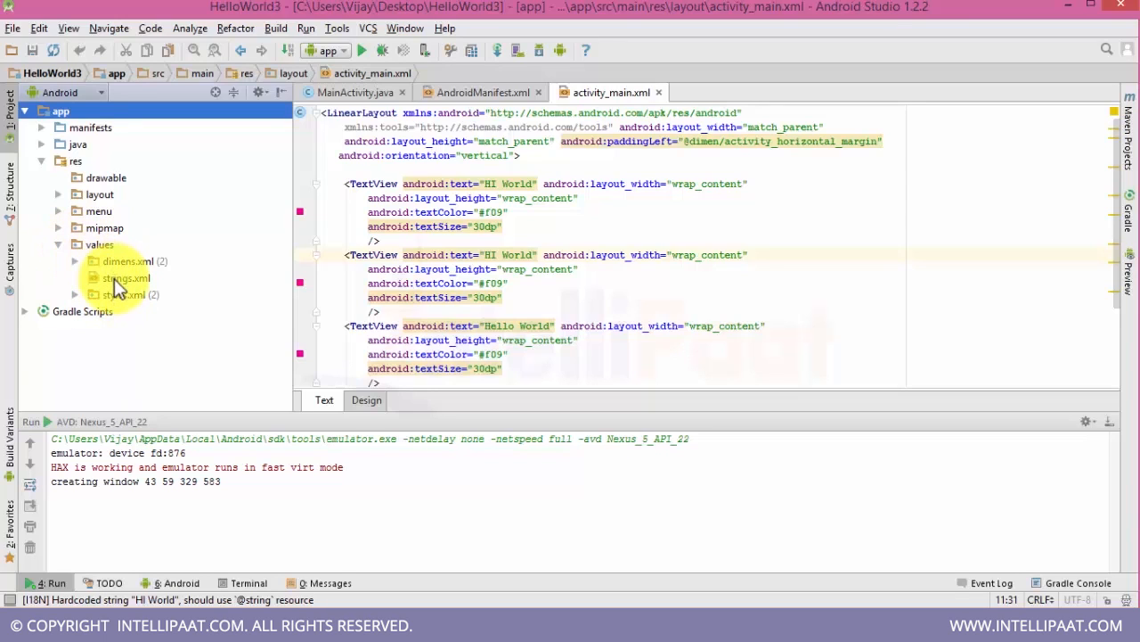
Step: In strings.xml add <string name="msg">Hello Every One</string> inside <resources>
{"action": "double_click", "coordinate": [125, 278]}
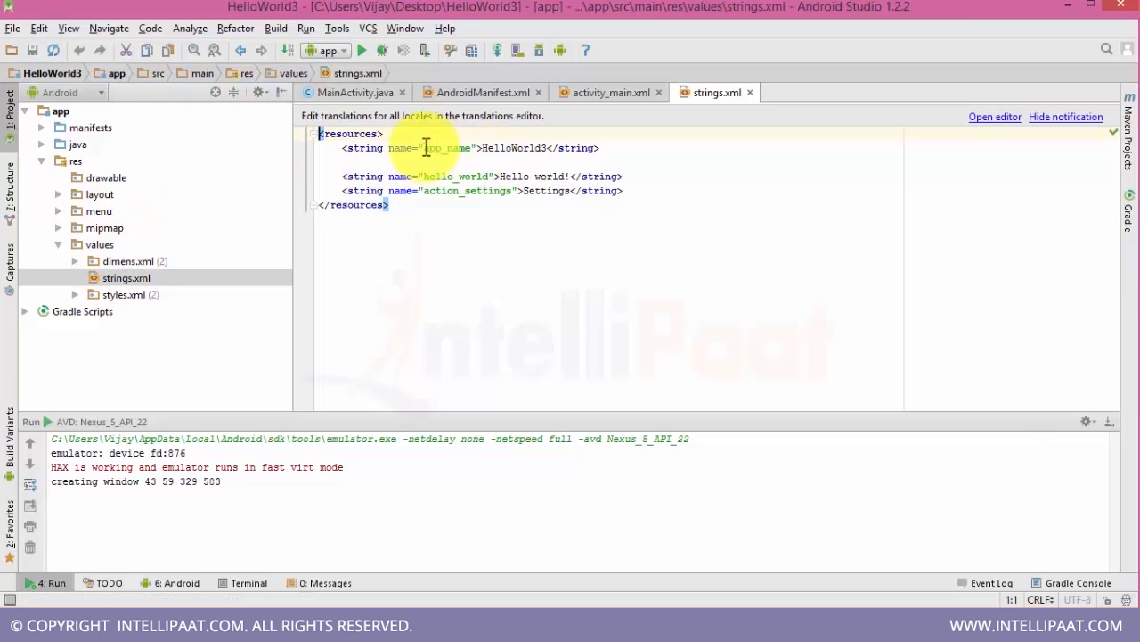
{"action": "double_click", "coordinate": [442, 148]}
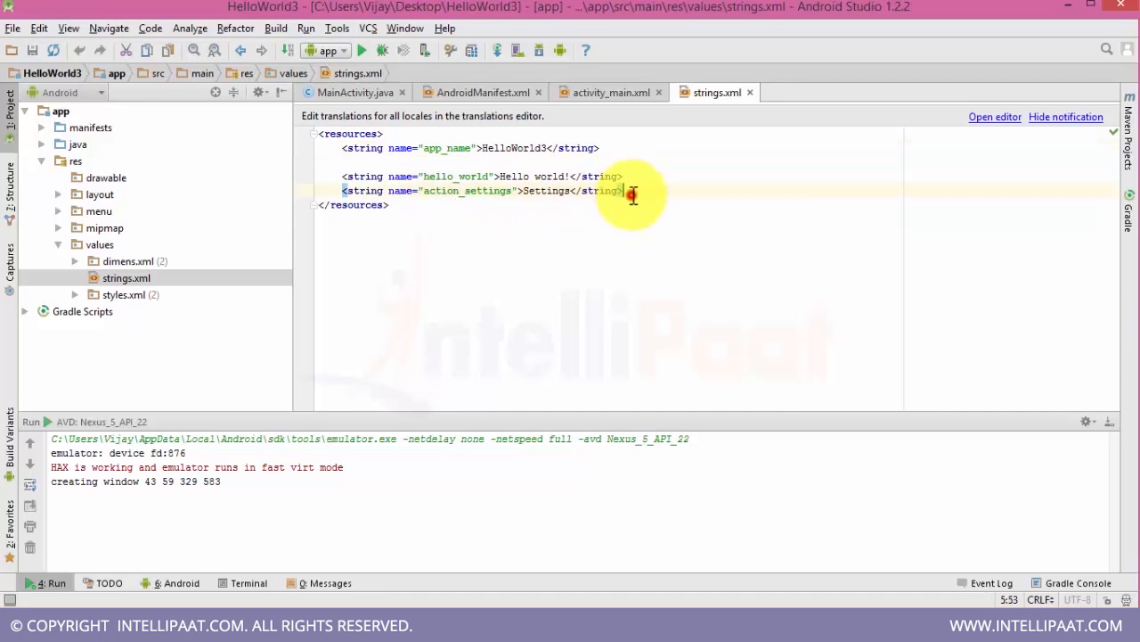
{"action": "type", "text": "<"}
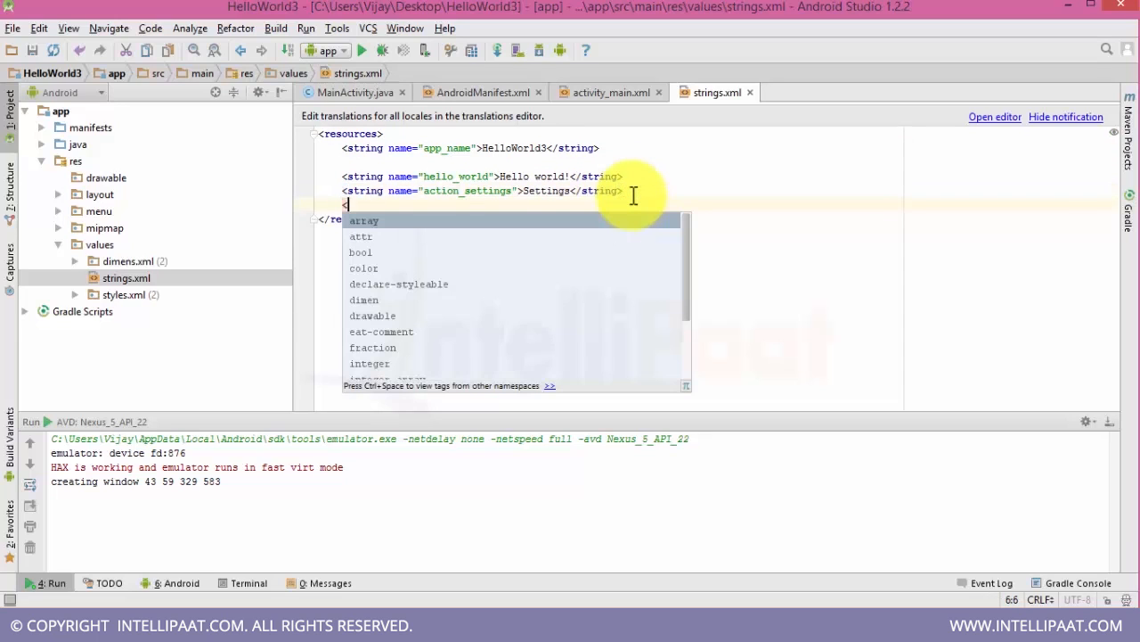
{"action": "type", "text": "string name=\""}
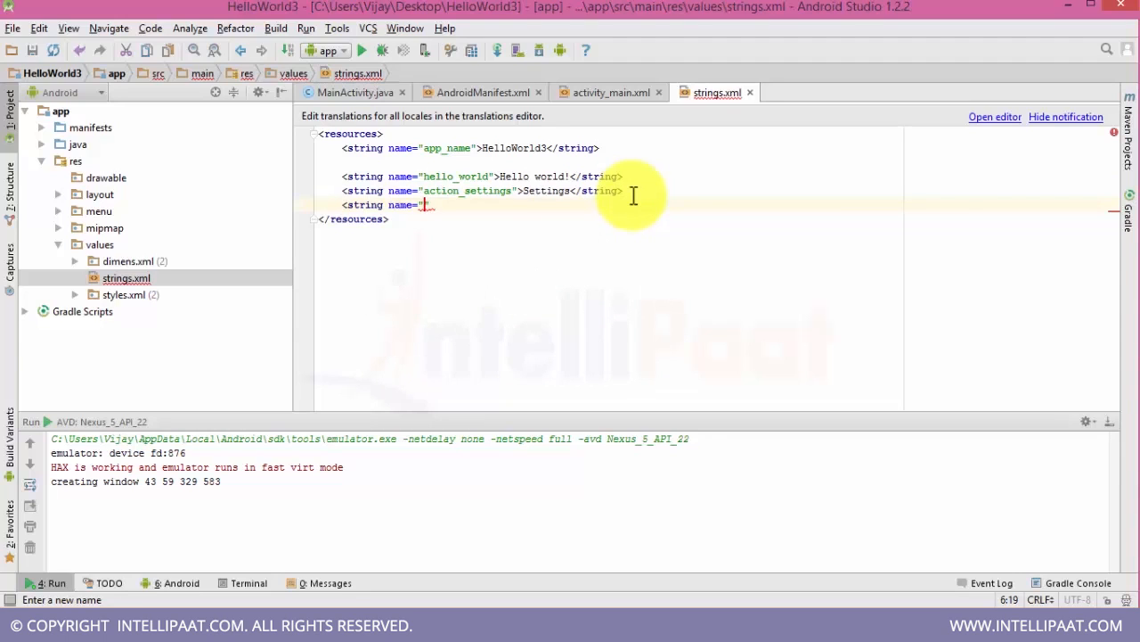
{"action": "type", "text": "a"}
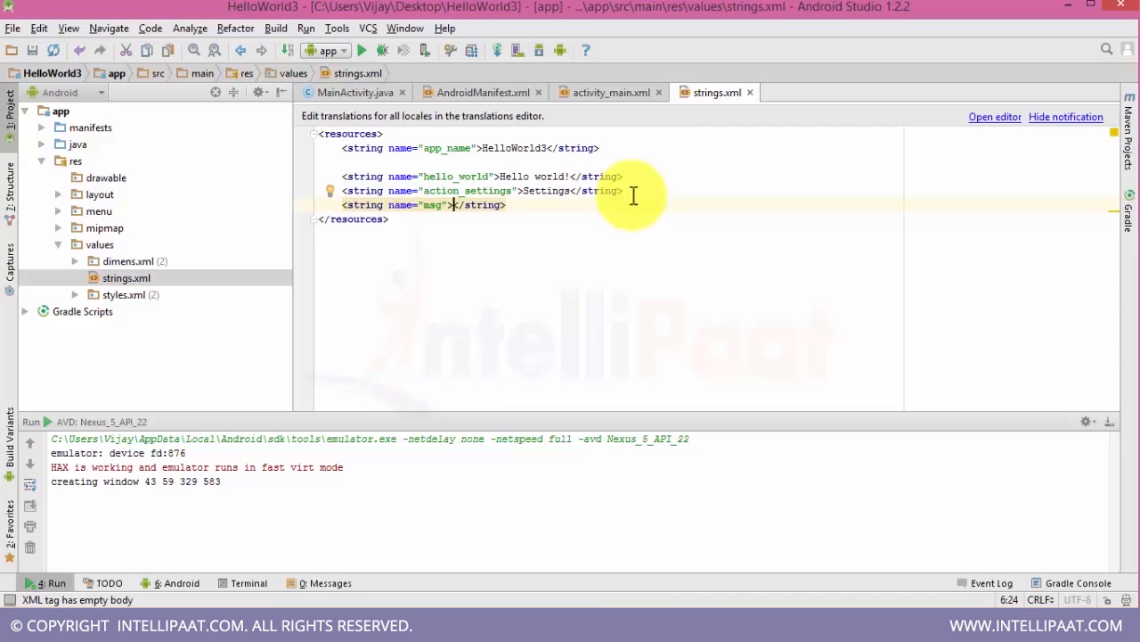
{"action": "type", "text": "Hello Everu"}
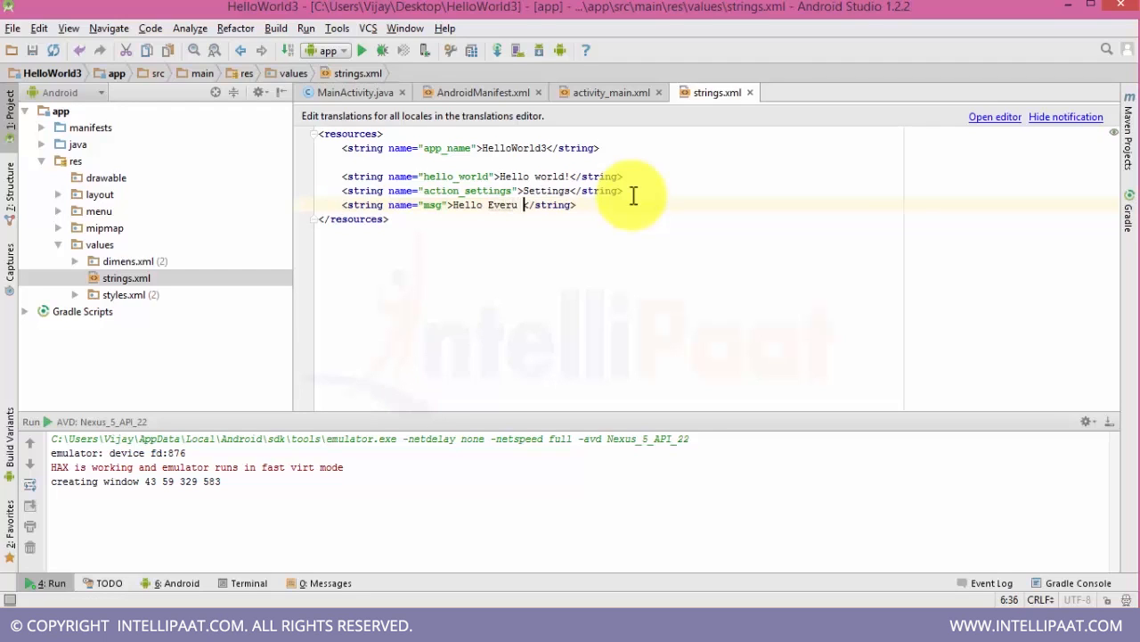
{"action": "type", "text": "One"}
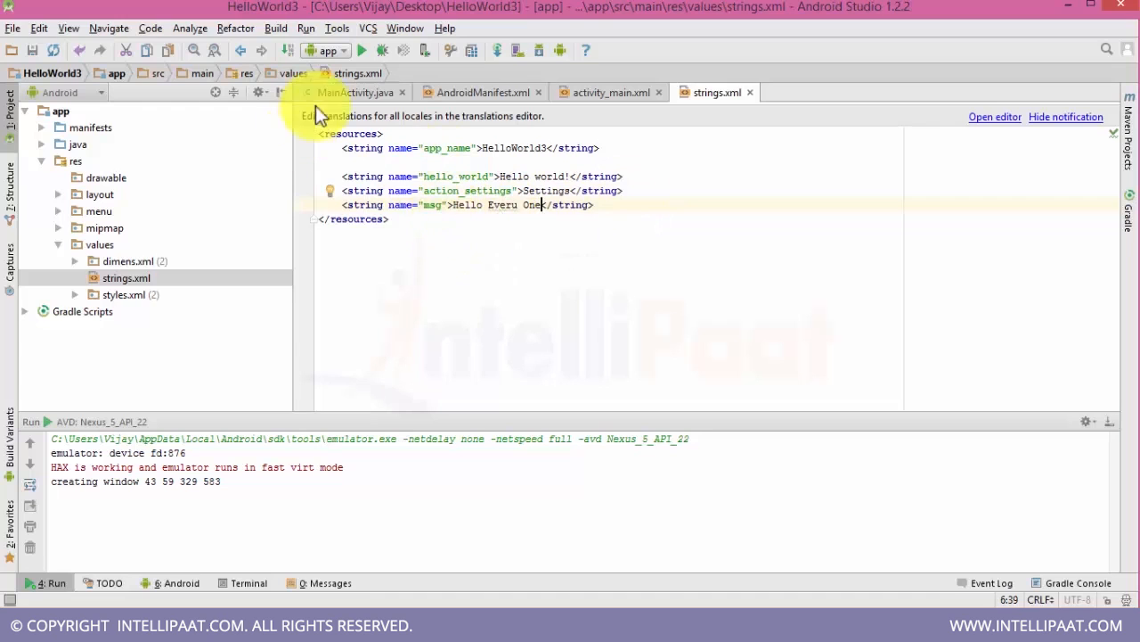
{"action": "left_click", "coordinate": [610, 92]}
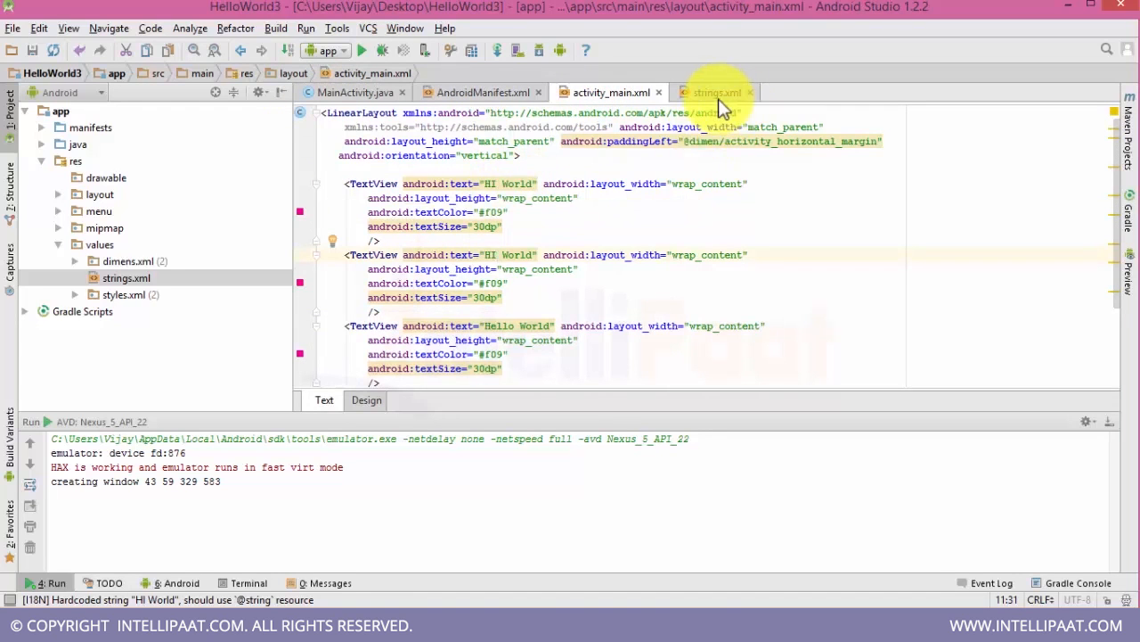
{"action": "left_click", "coordinate": [717, 93]}
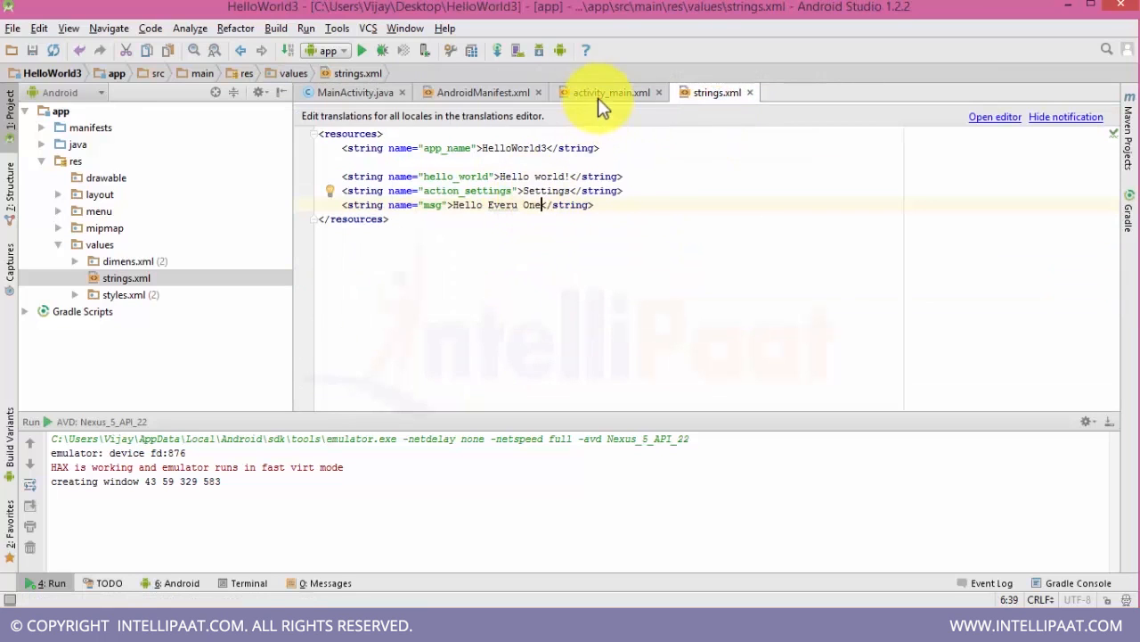
{"action": "mouse_move", "coordinate": [424, 214]}
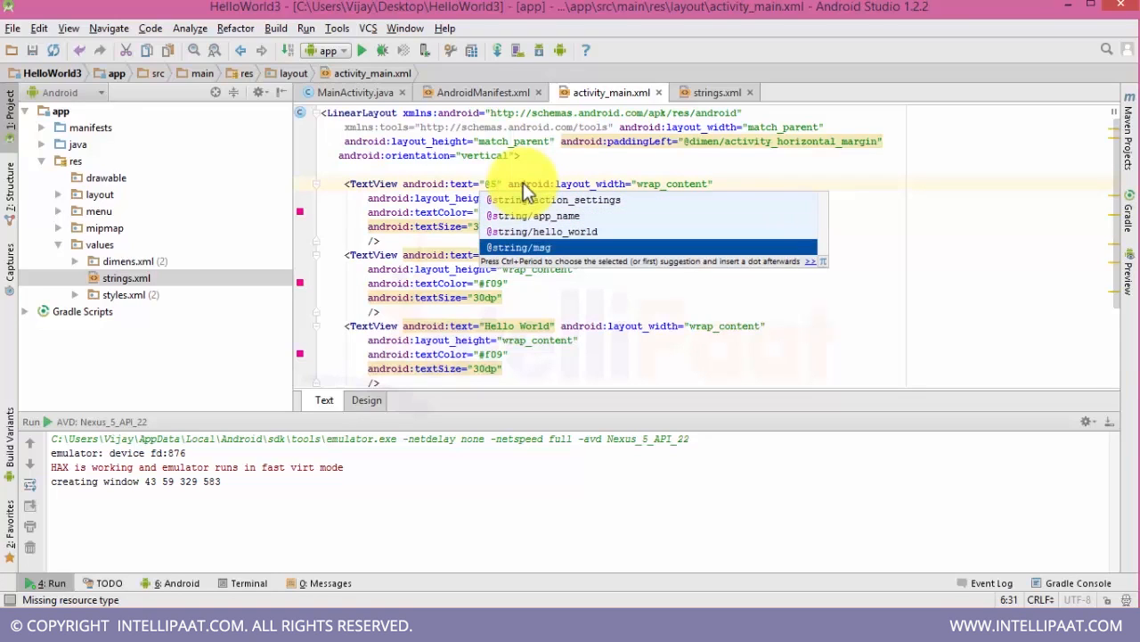
{"action": "left_click", "coordinate": [517, 246]}
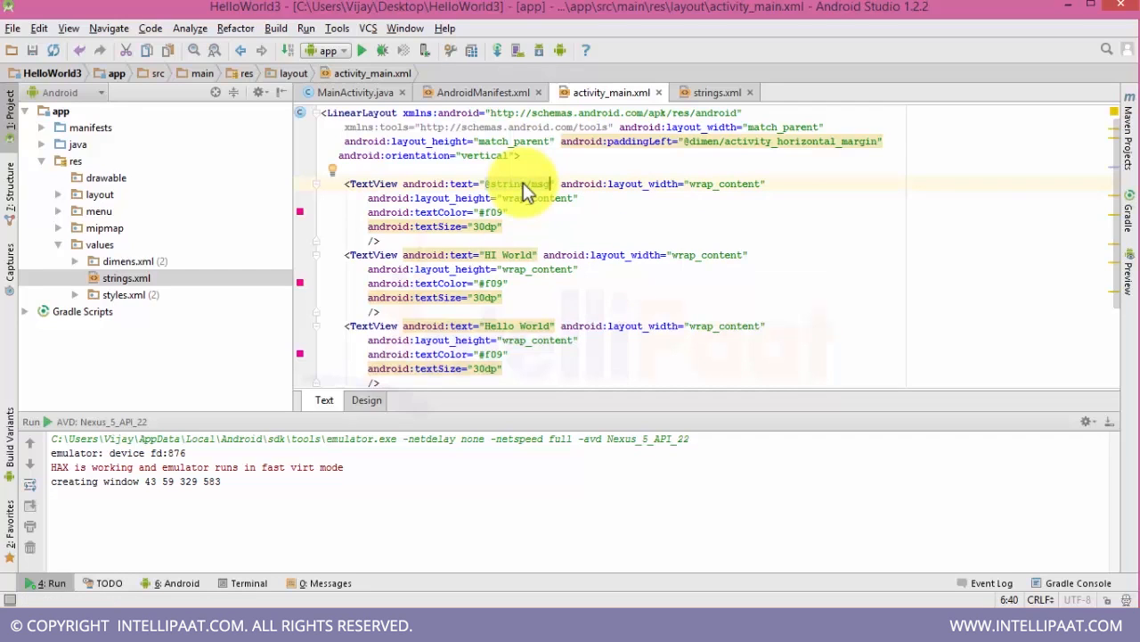
{"action": "left_click", "coordinate": [367, 399]}
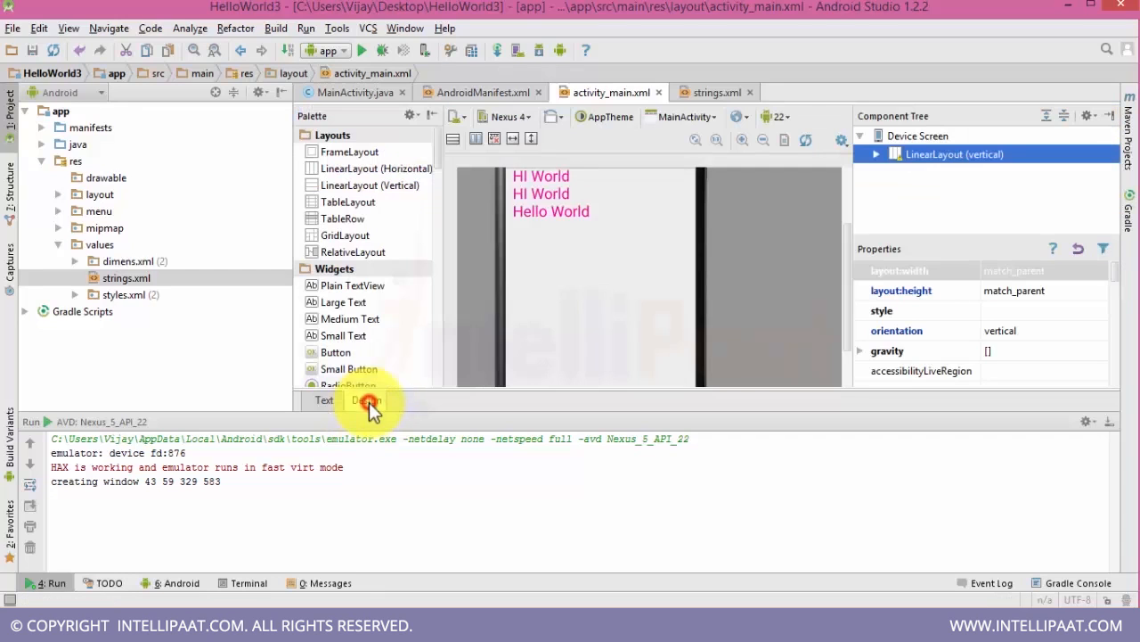
{"action": "left_click", "coordinate": [325, 399]}
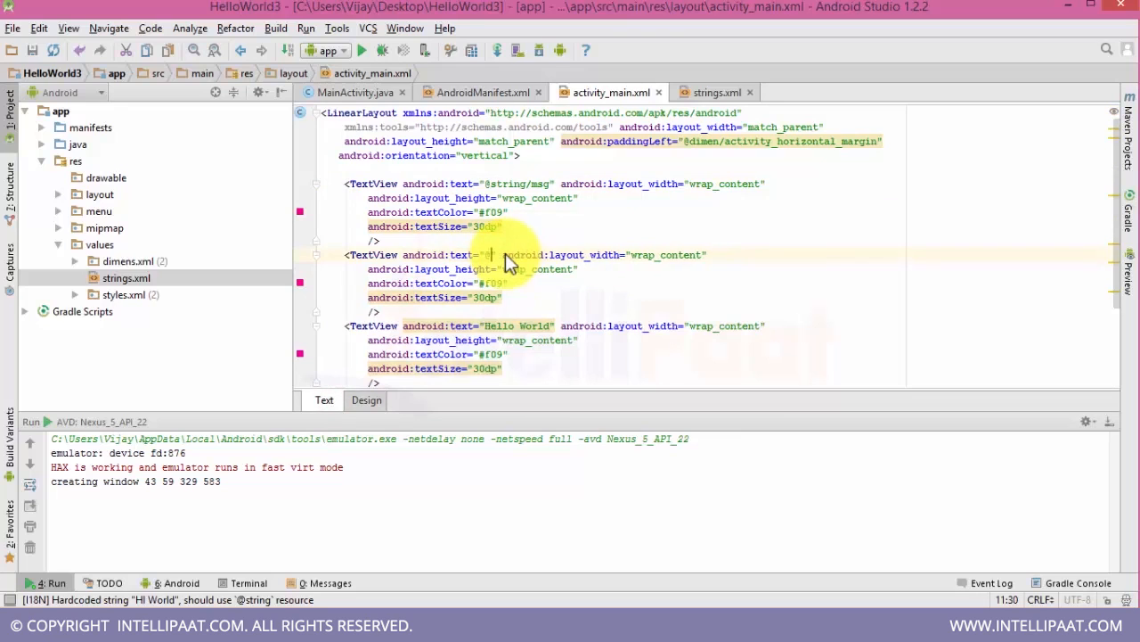
{"action": "type", "text": "@string/msg"}
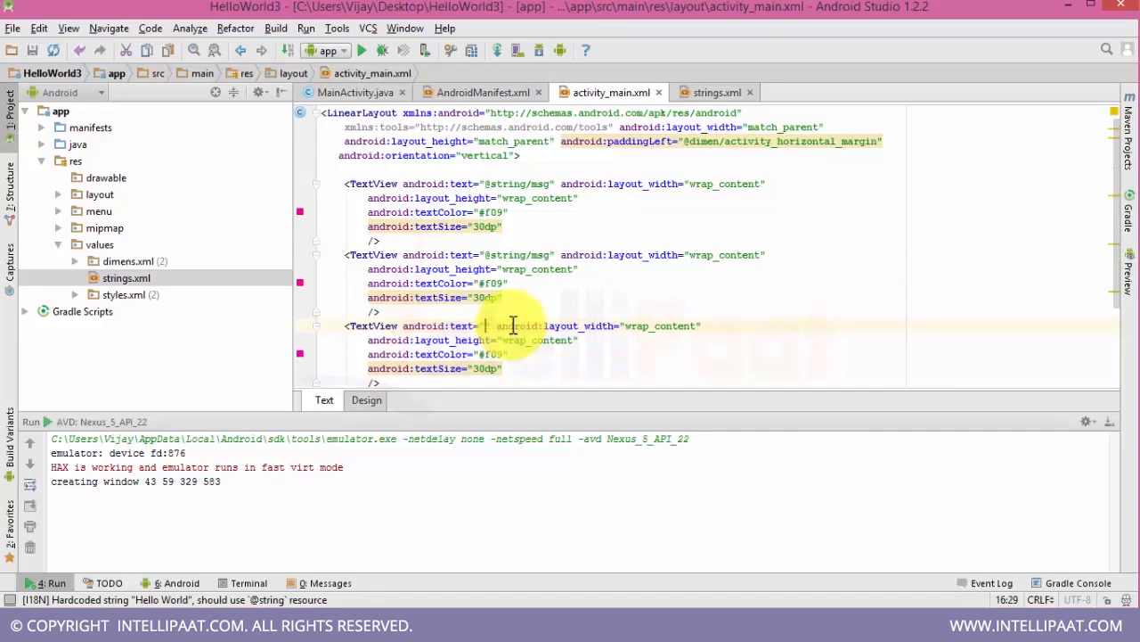
{"action": "type", "text": "@string/msg"}
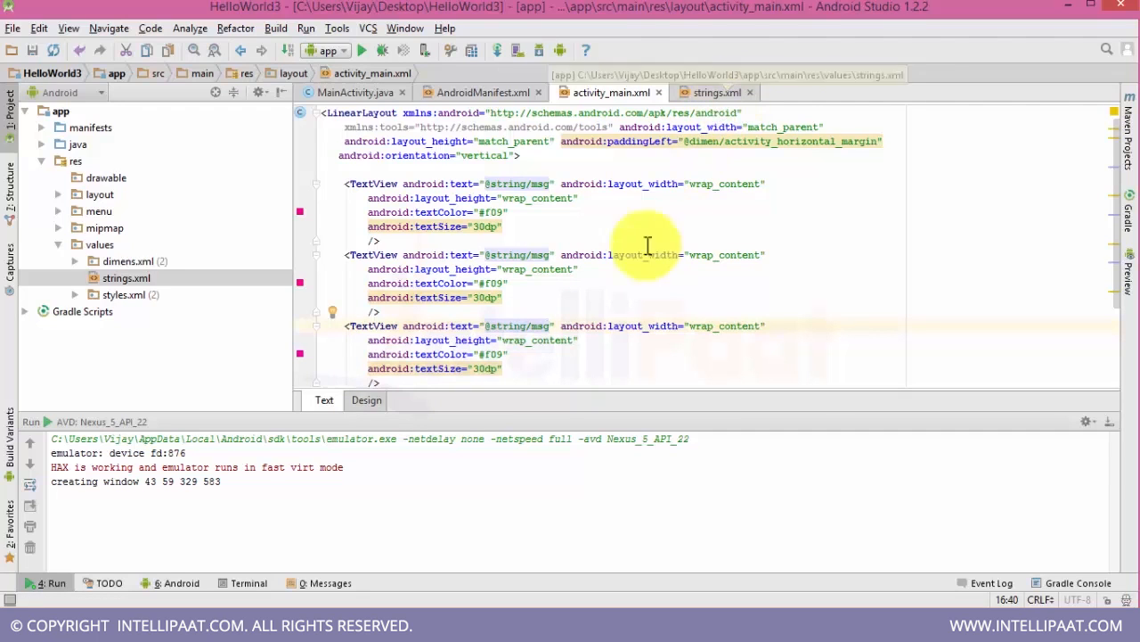
{"action": "left_click", "coordinate": [717, 92]}
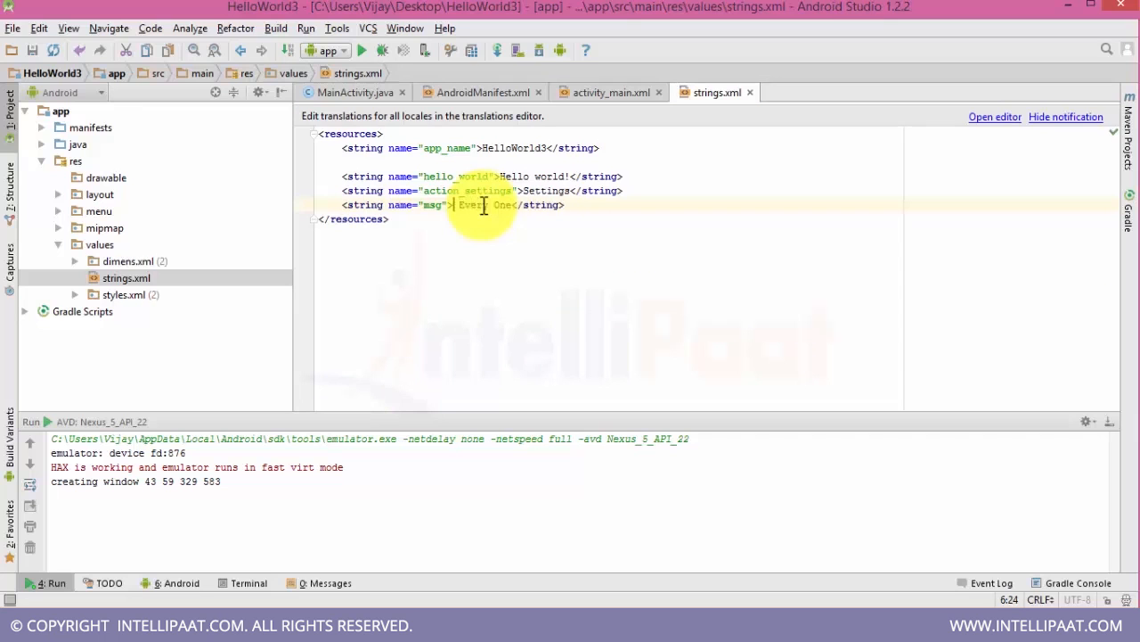
Step: Change the msg string to "Bye Every One" and confirm all three lines update in the preview
{"action": "left_click", "coordinate": [609, 92]}
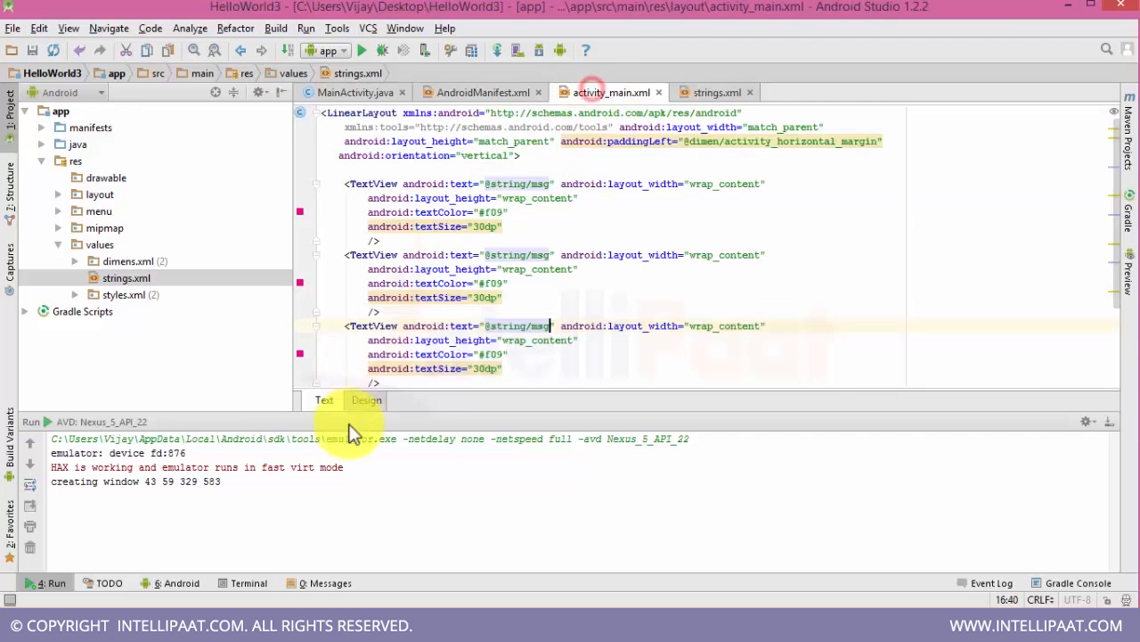
{"action": "left_click", "coordinate": [368, 399]}
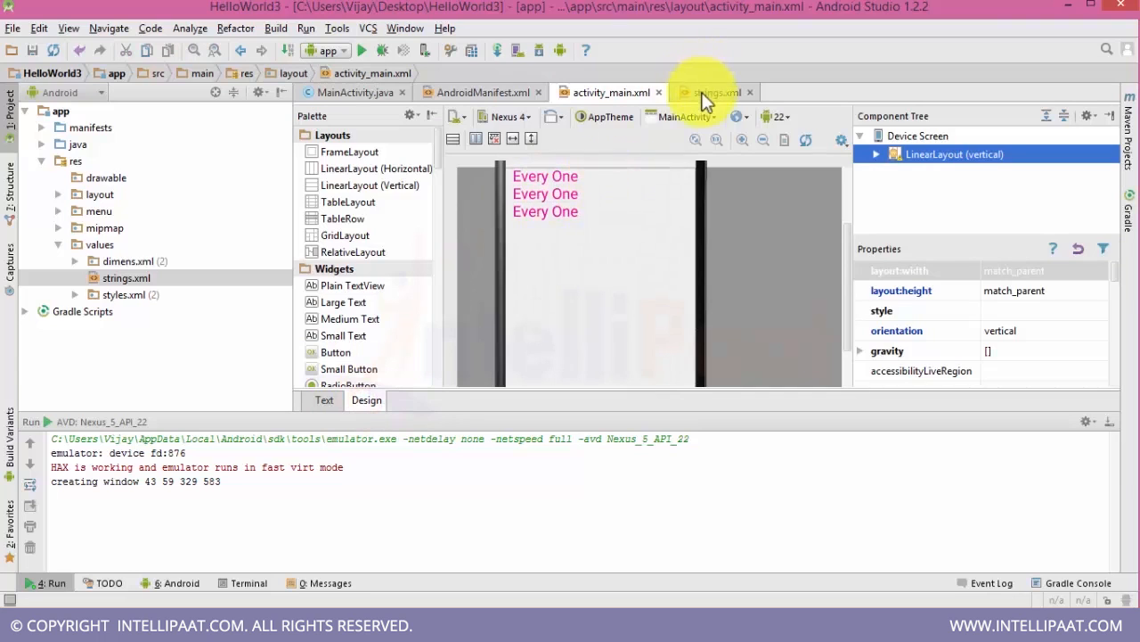
{"action": "left_click", "coordinate": [716, 92]}
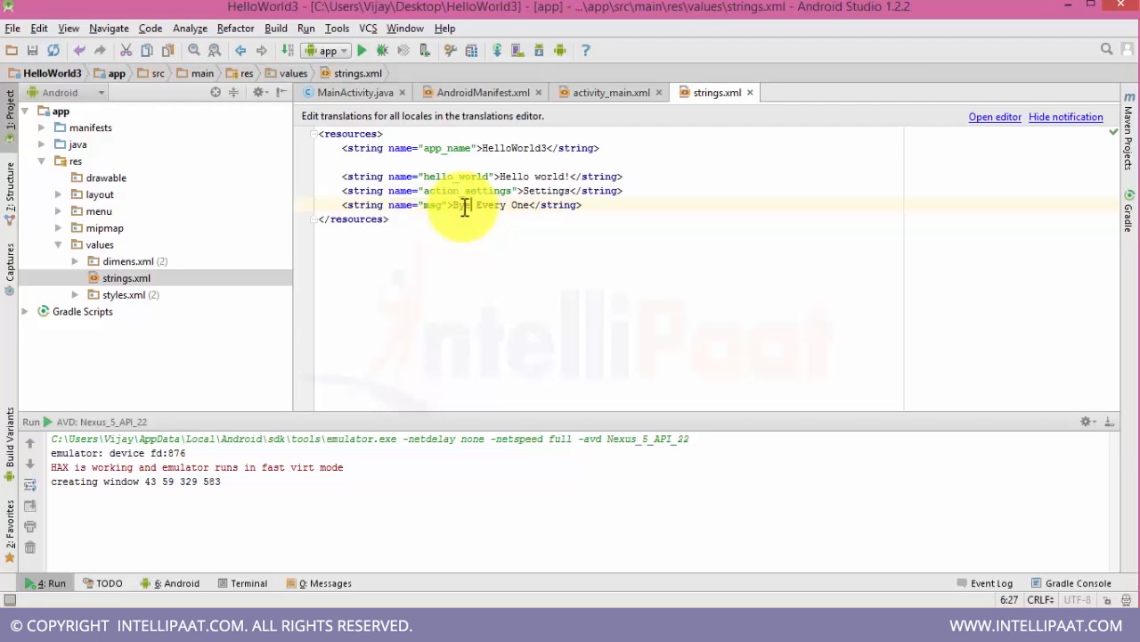
{"action": "left_click", "coordinate": [609, 93]}
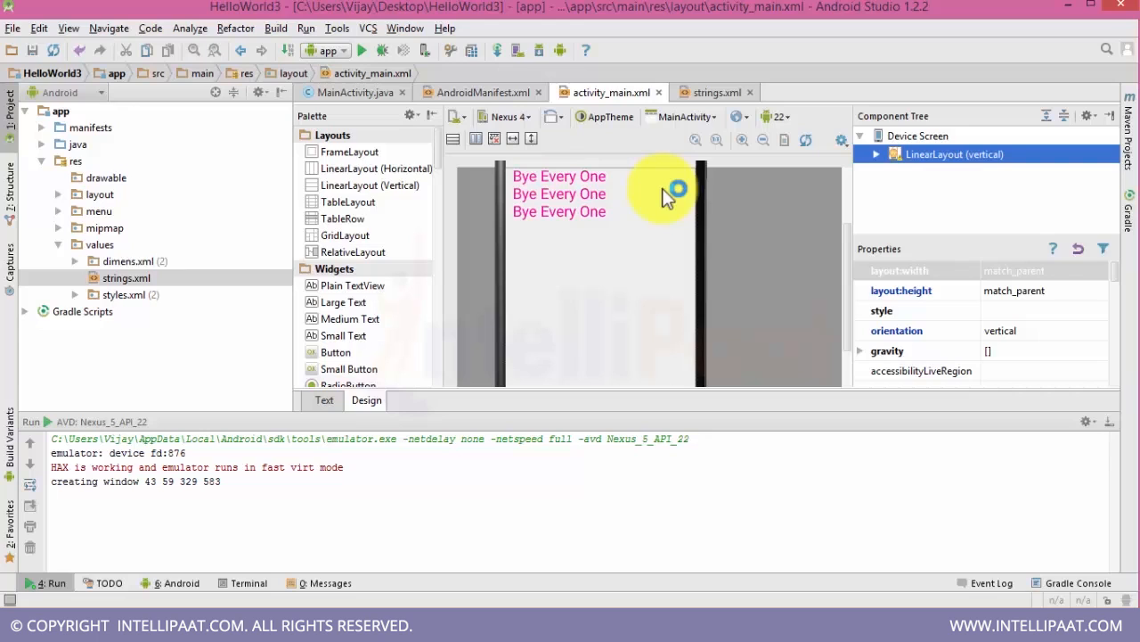
{"action": "mouse_move", "coordinate": [645, 121]}
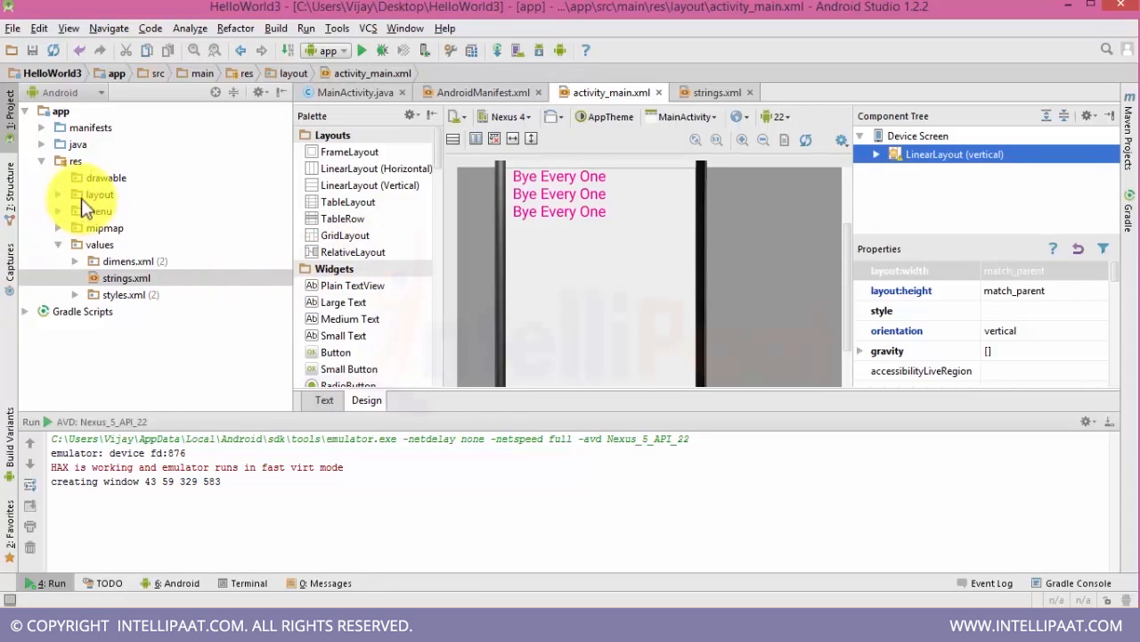
Step: Start a new Layout XML File in res/layout with default name and LinearLayout root tag
{"action": "left_click", "coordinate": [96, 195]}
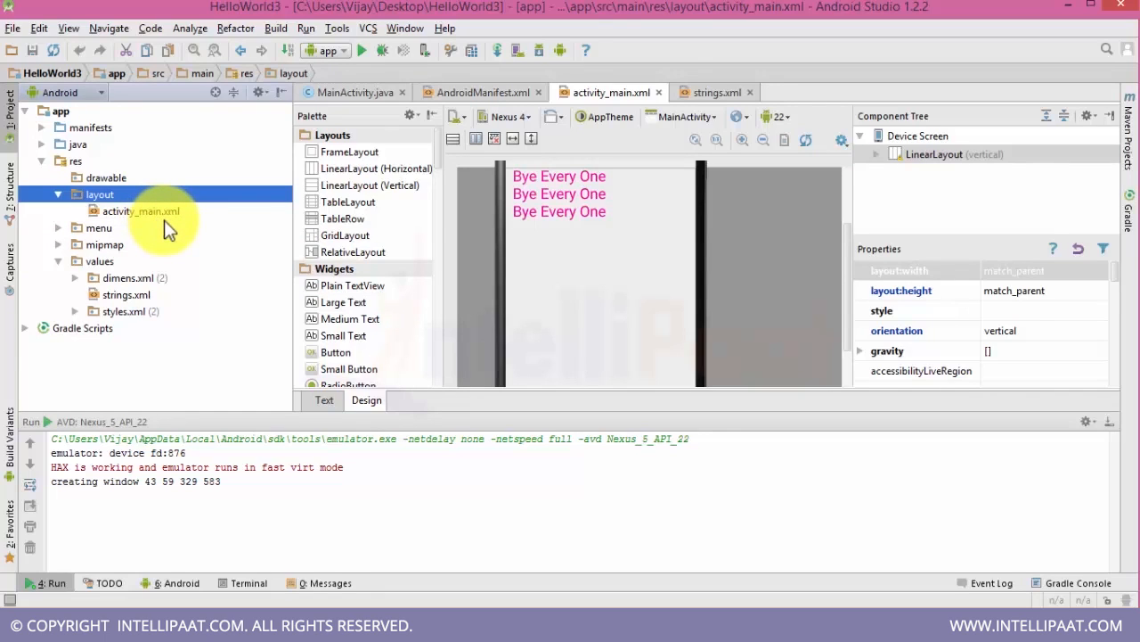
{"action": "left_click", "coordinate": [100, 194]}
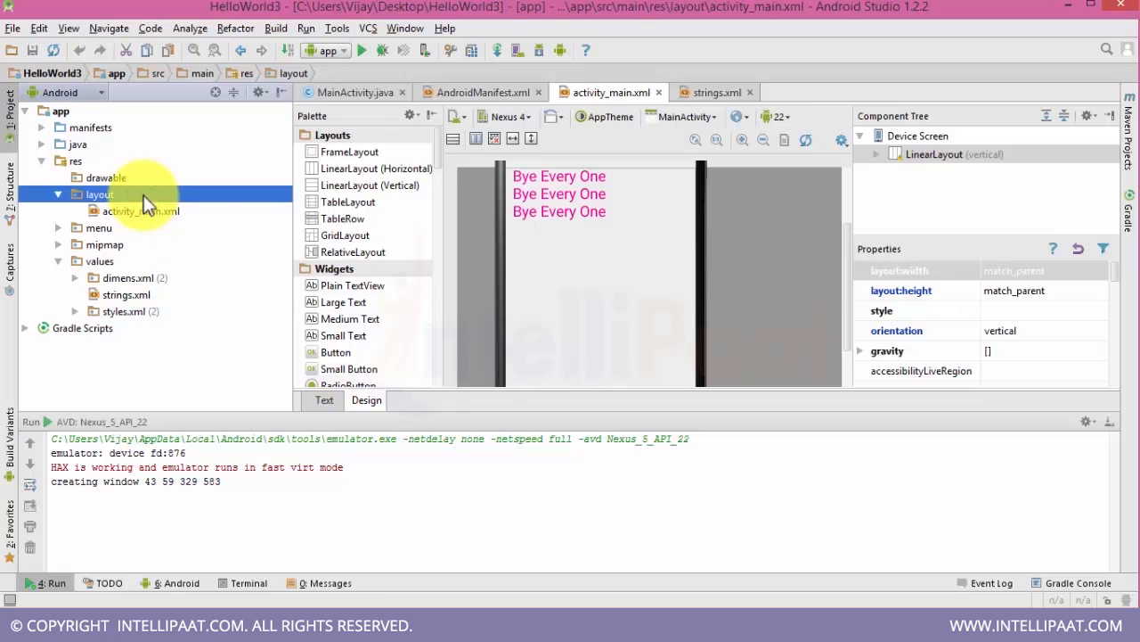
{"action": "right_click", "coordinate": [98, 194]}
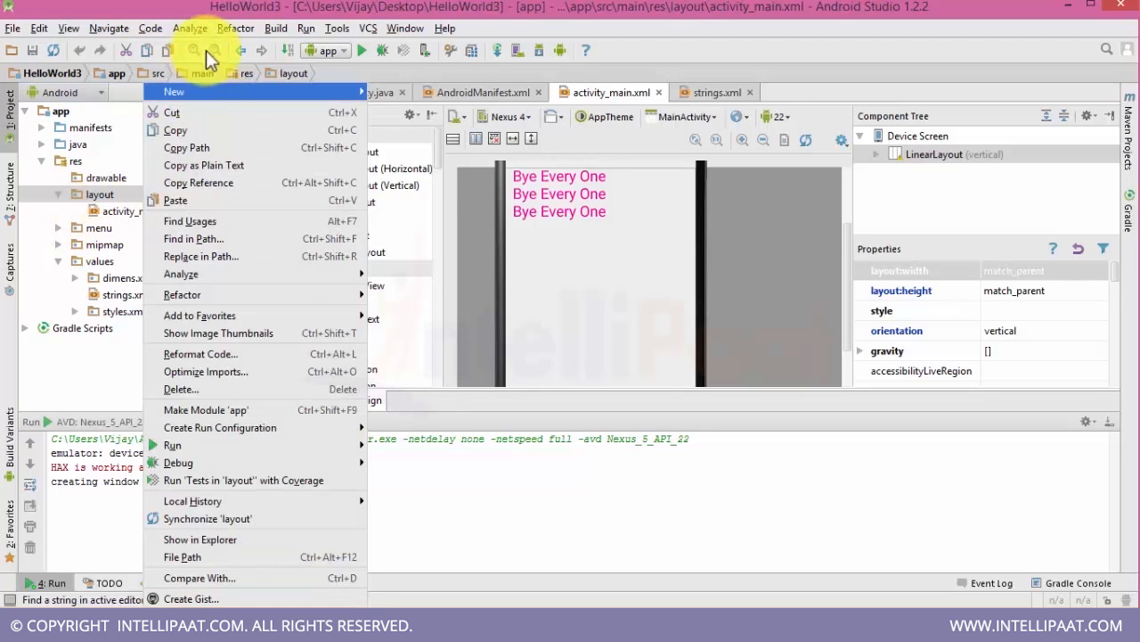
{"action": "left_click", "coordinate": [174, 91]}
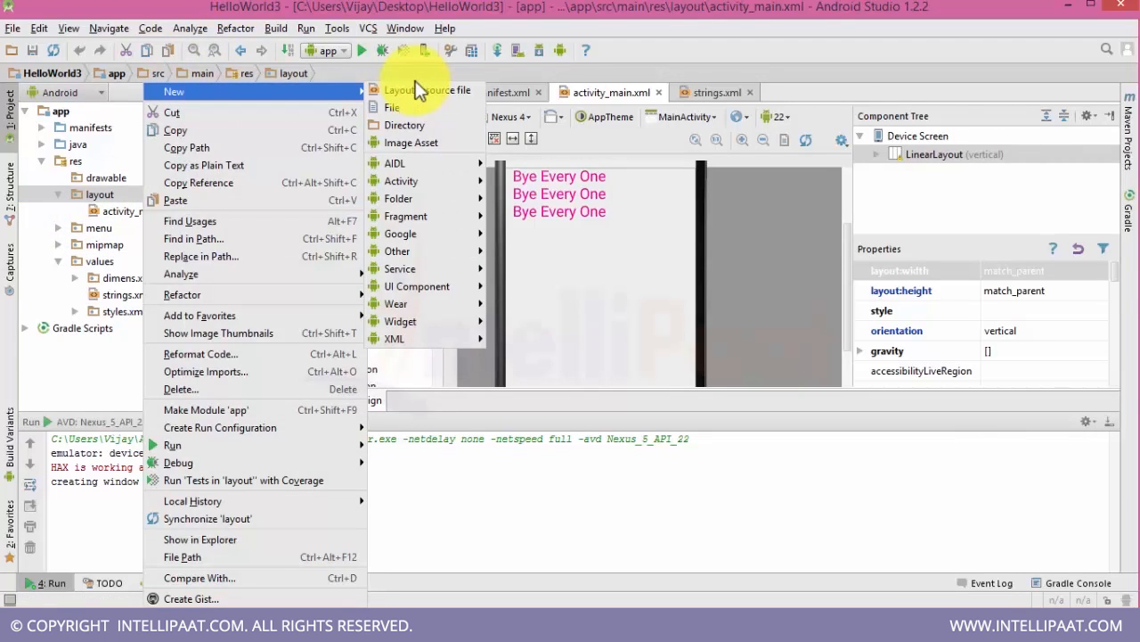
{"action": "mouse_move", "coordinate": [395, 339]}
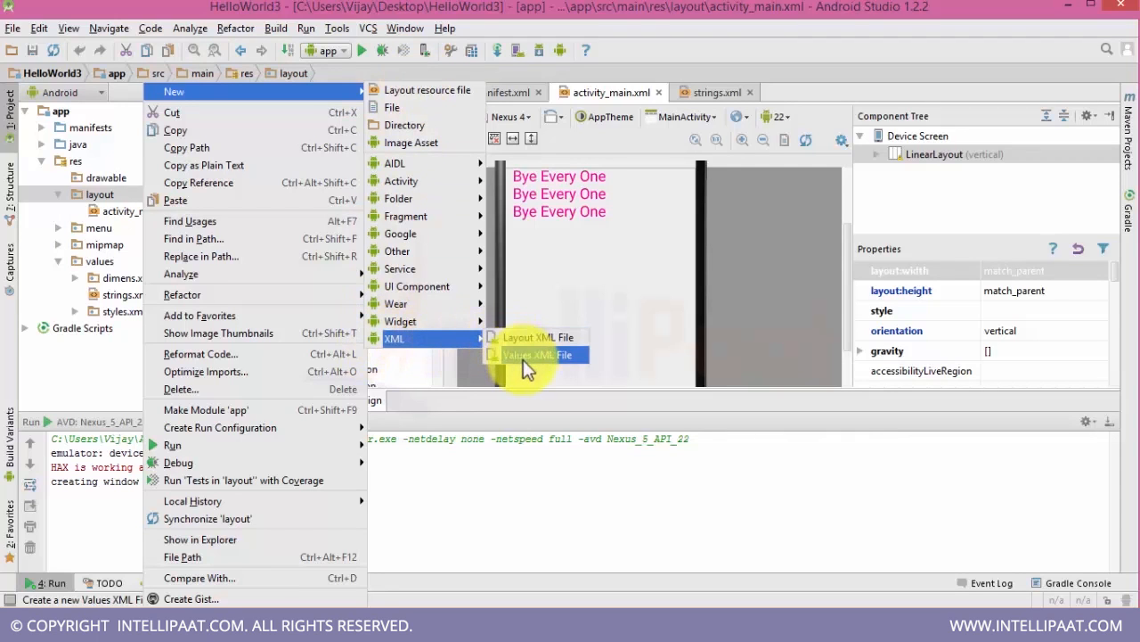
{"action": "mouse_move", "coordinate": [534, 337]}
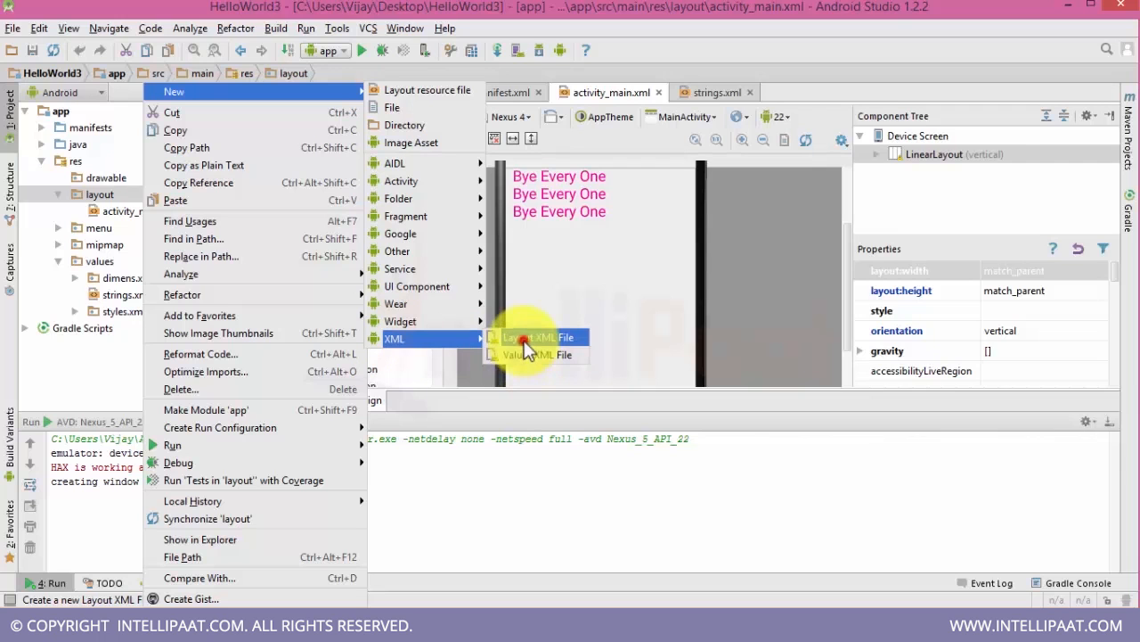
{"action": "left_click", "coordinate": [534, 336]}
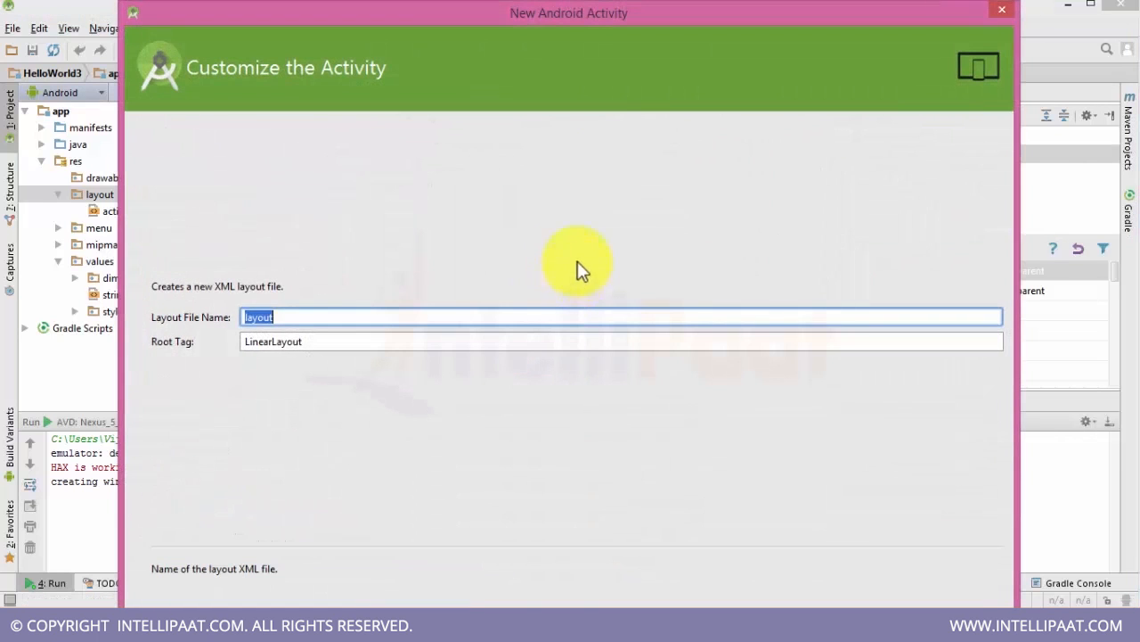
{"action": "left_click", "coordinate": [275, 343]}
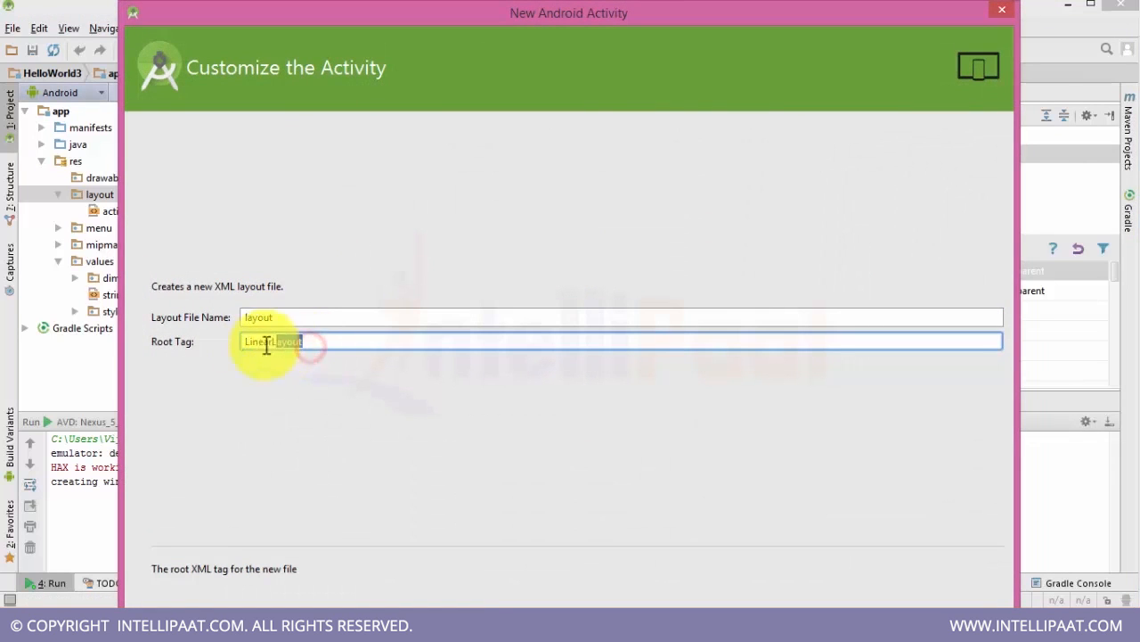